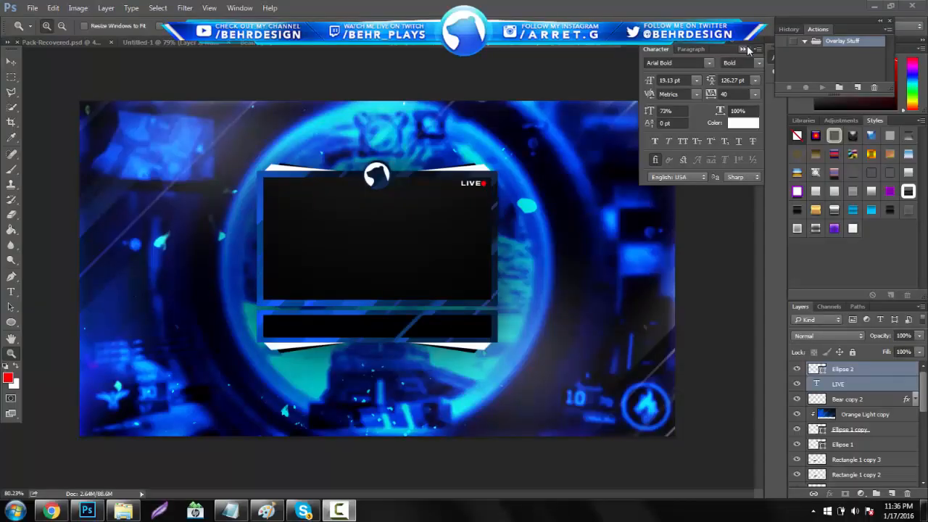
# Step: Close the Character panel and select the Ellipse 2 layer to review the finished overlay
pyautogui.click(759, 49)
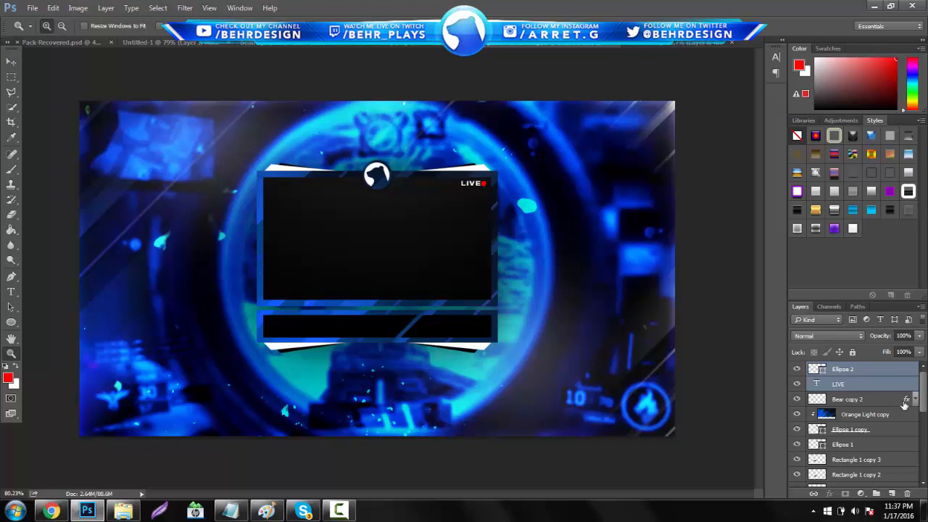
pyautogui.click(842, 369)
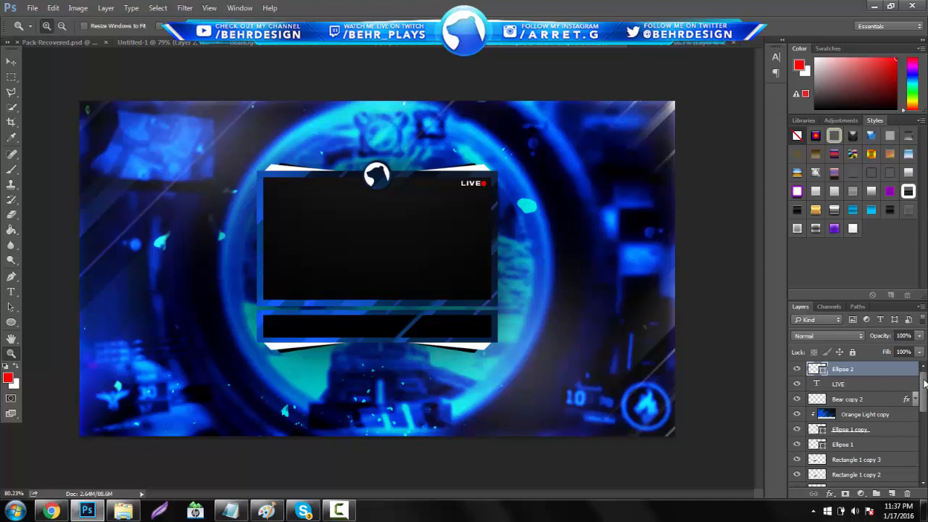
pyautogui.scroll(-3)
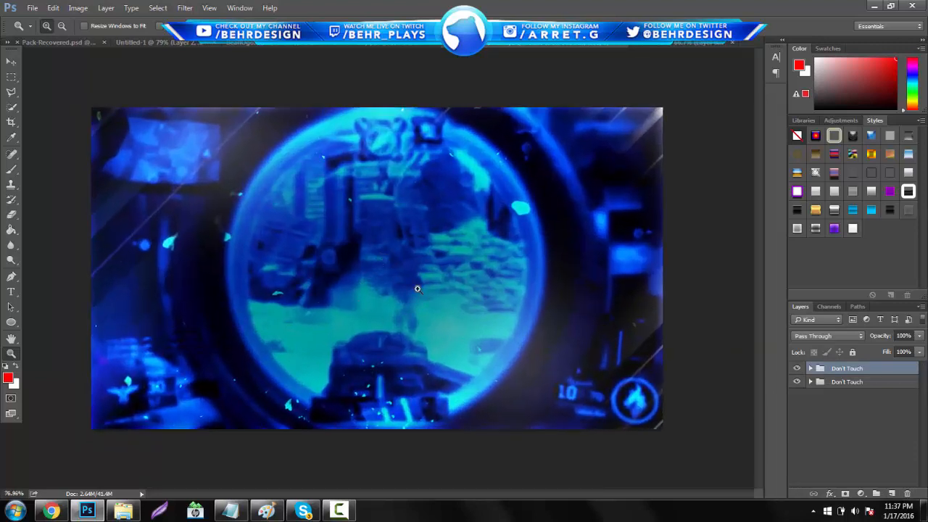
pyautogui.moveTo(405, 257)
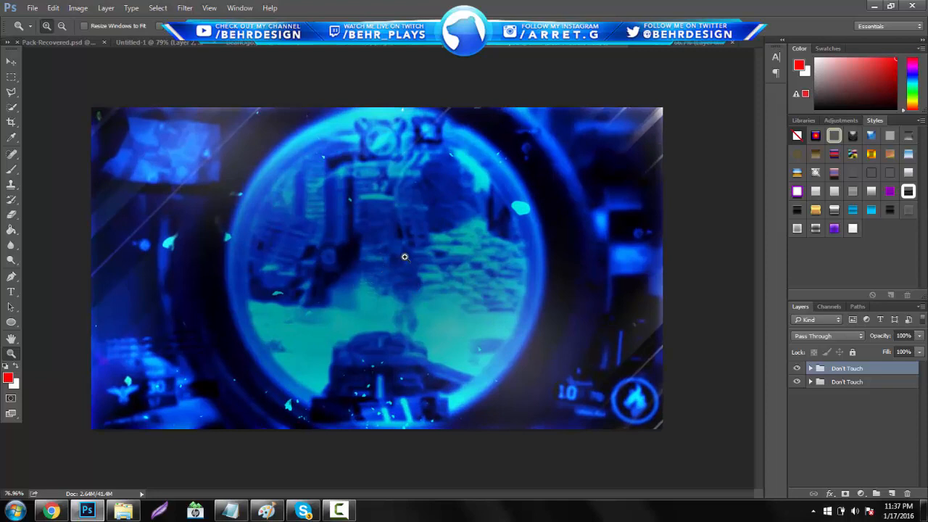
pyautogui.moveTo(447, 296)
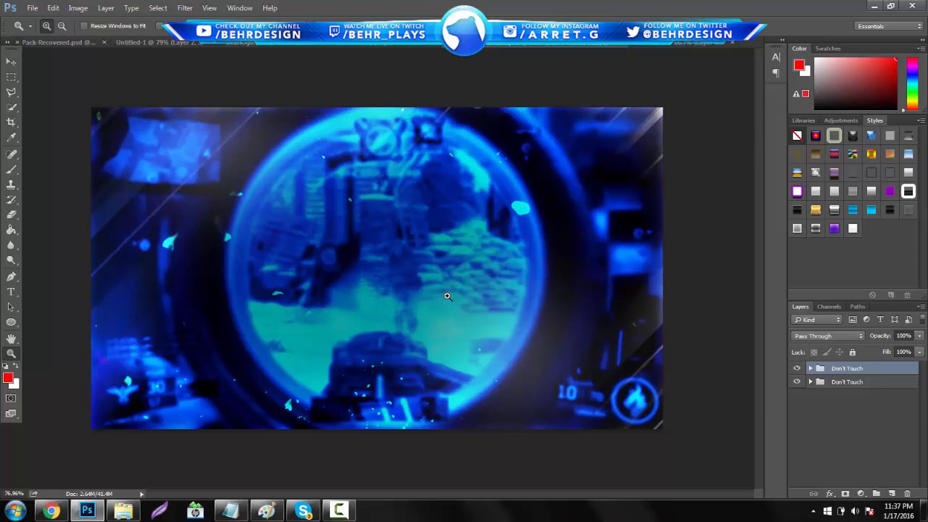
pyautogui.moveTo(430, 202)
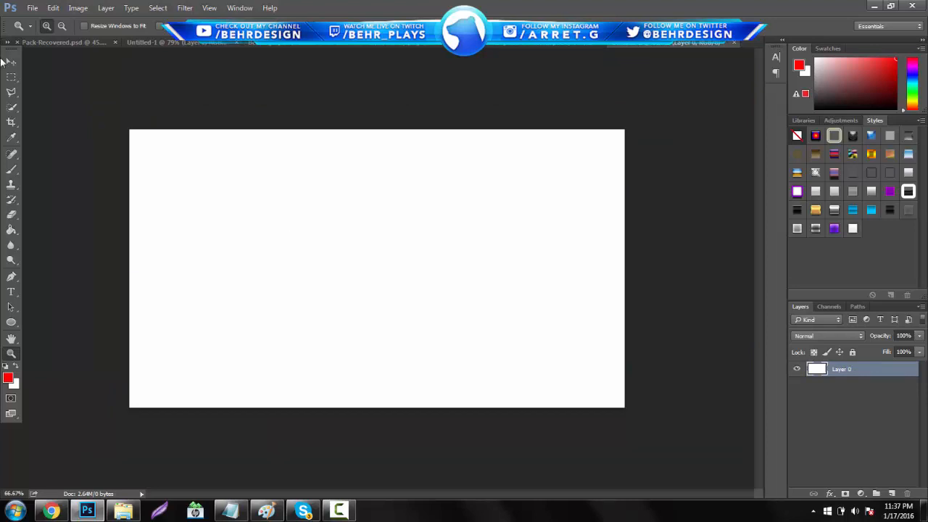
# Step: Move the white layer into Untitled-1 and transform it into a wide, centred lower rectangle
pyautogui.click(11, 62)
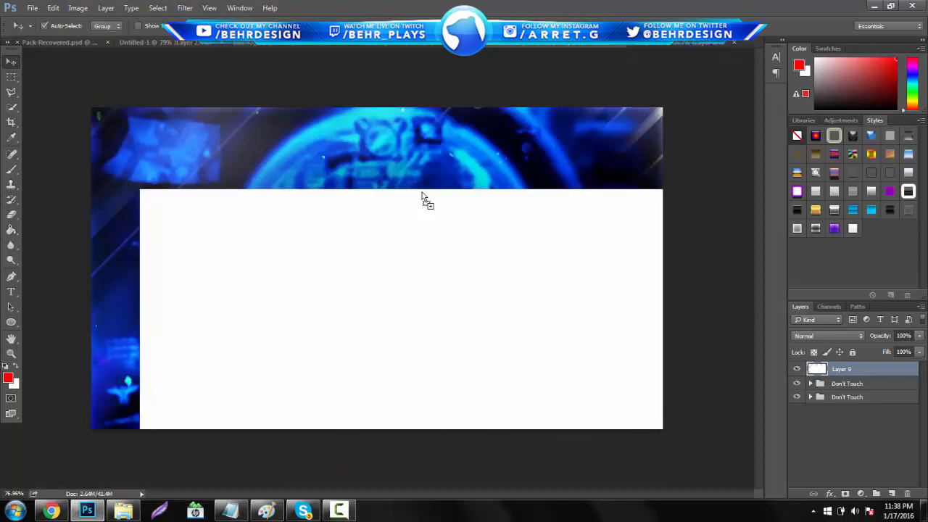
pyautogui.moveTo(401, 308); pyautogui.dragTo(542, 390)
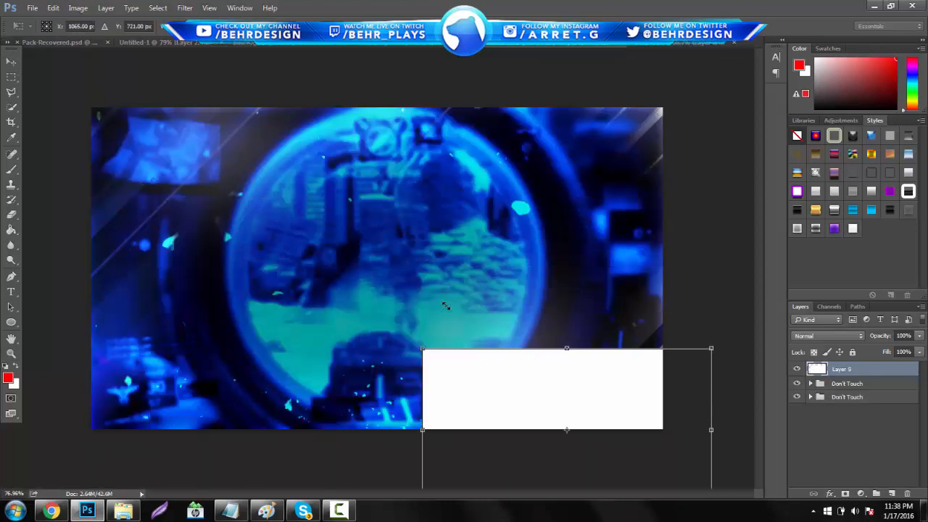
pyautogui.moveTo(540, 388); pyautogui.dragTo(304, 398)
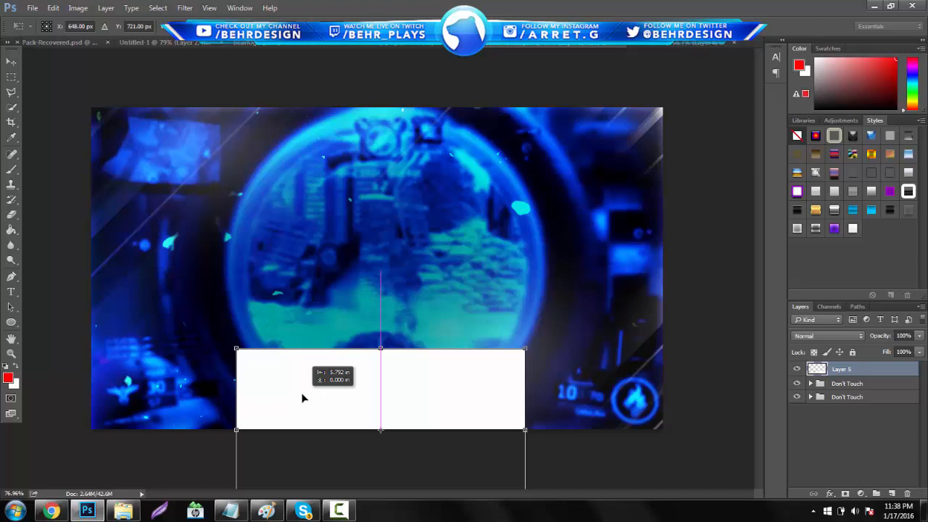
pyautogui.moveTo(303, 398); pyautogui.dragTo(283, 195)
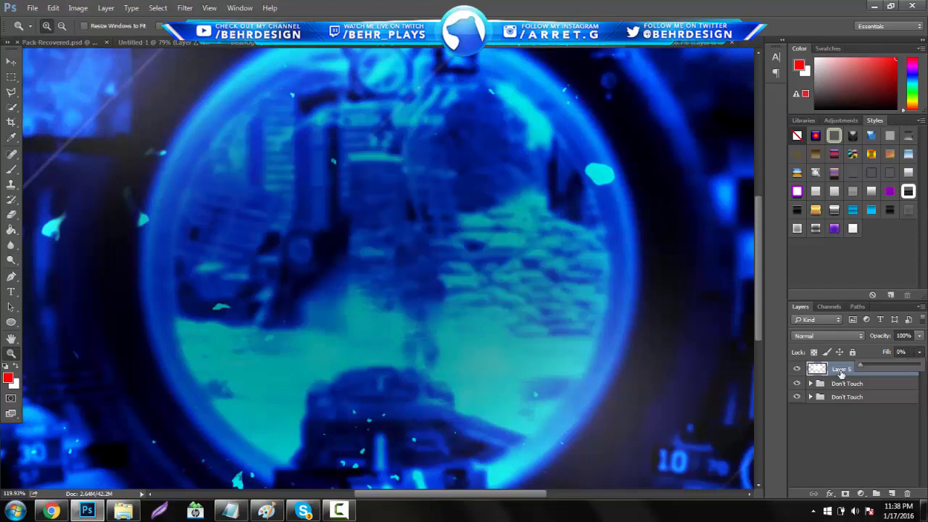
# Step: Give the rectangle layer a 14 px inside black Stroke through Layer Style
pyautogui.doubleClick(842, 368)
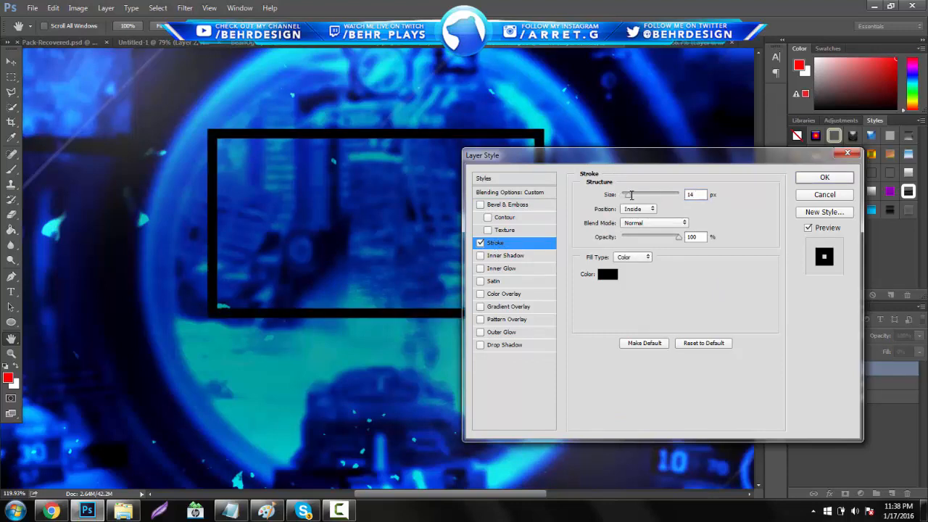
pyautogui.click(824, 177)
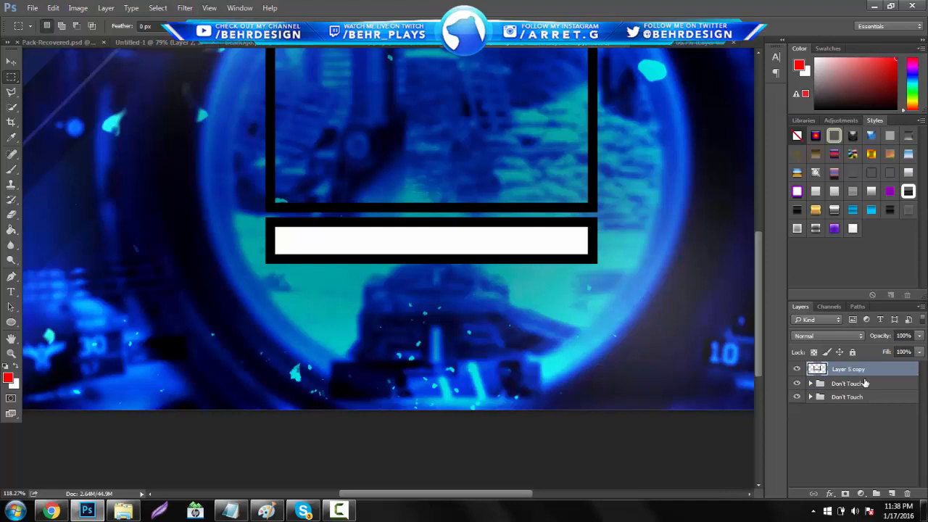
# Step: Position the Orange Light texture over the camera frame and bar
pyautogui.scroll(3)
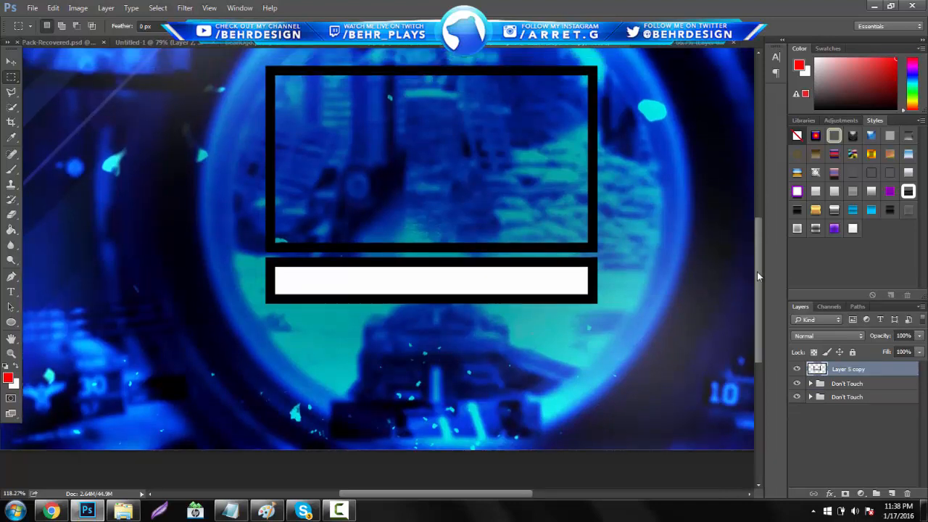
pyautogui.scroll(3)
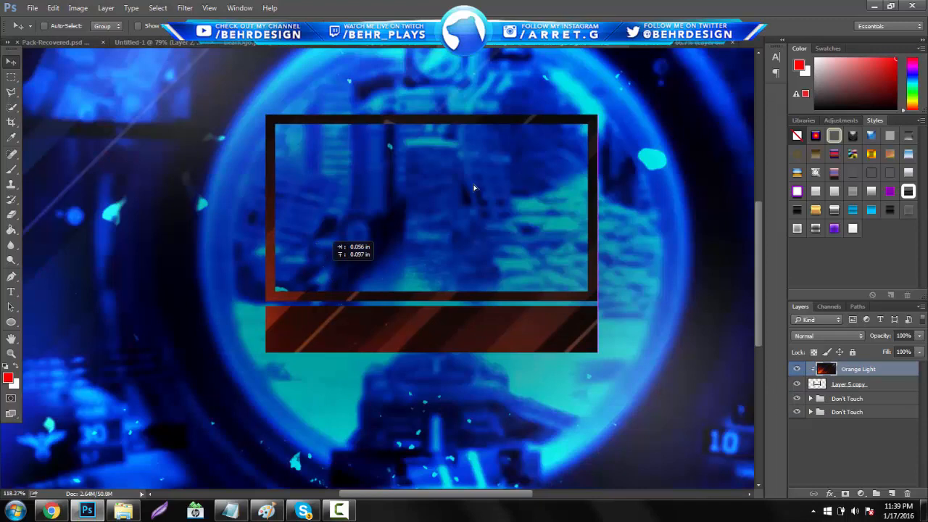
pyautogui.moveTo(475, 187); pyautogui.dragTo(374, 180)
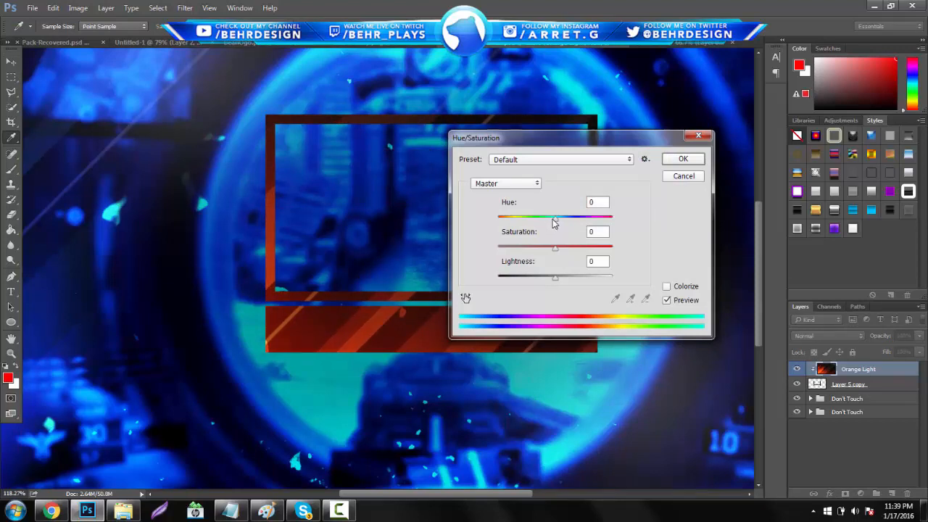
# Step: Shift the light streaks' hue from orange to blue with Hue/Saturation
pyautogui.moveTo(555, 217); pyautogui.dragTo(524, 218)
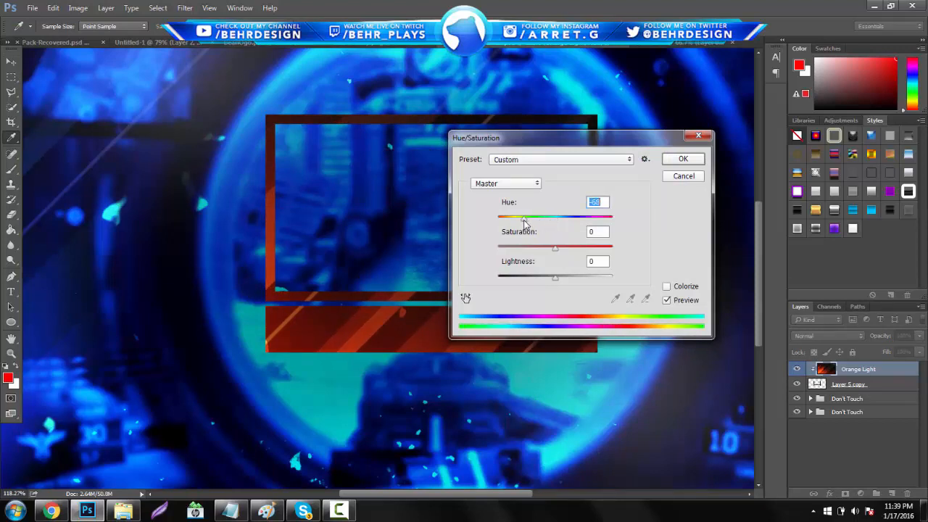
pyautogui.moveTo(524, 217); pyautogui.dragTo(507, 218)
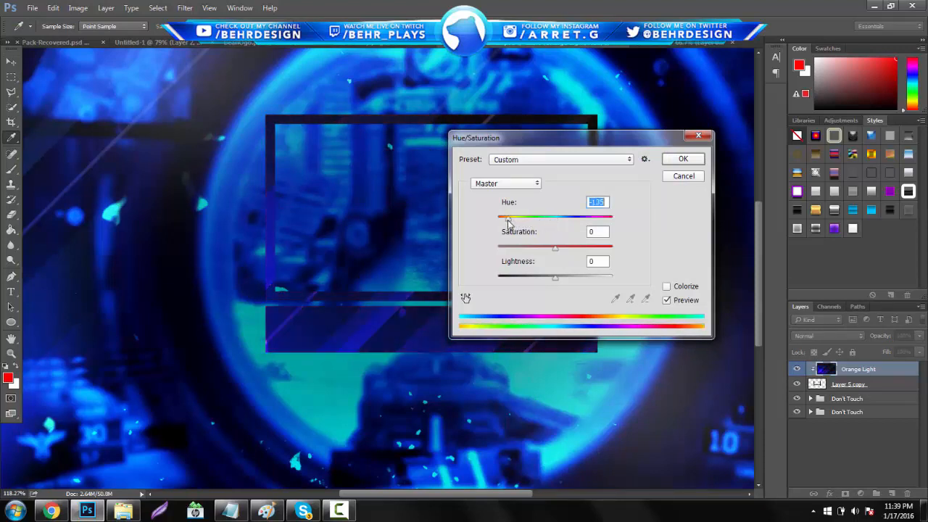
pyautogui.moveTo(510, 217); pyautogui.dragTo(506, 218)
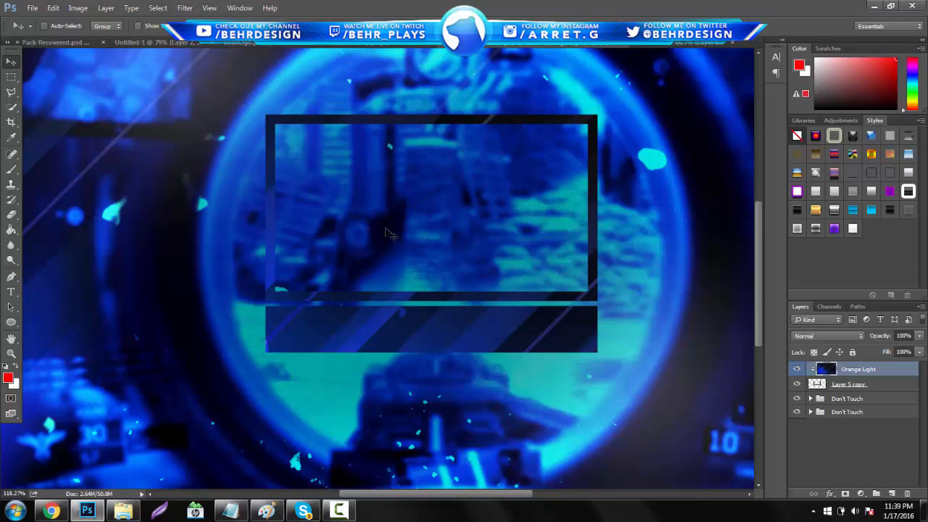
pyautogui.moveTo(45, 365)
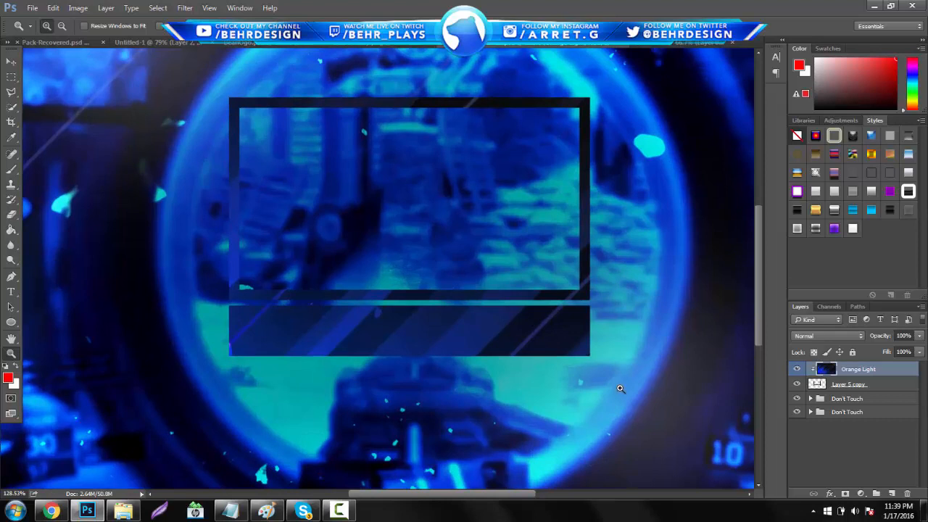
# Step: Draw a black box inside the frame on a new layer with a faint soft-white brushed glow
pyautogui.click(847, 398)
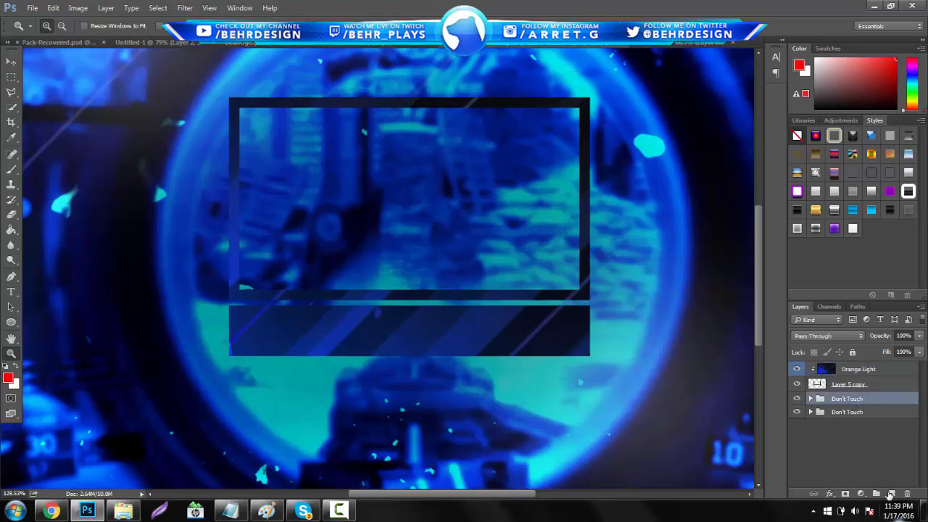
pyautogui.click(891, 494)
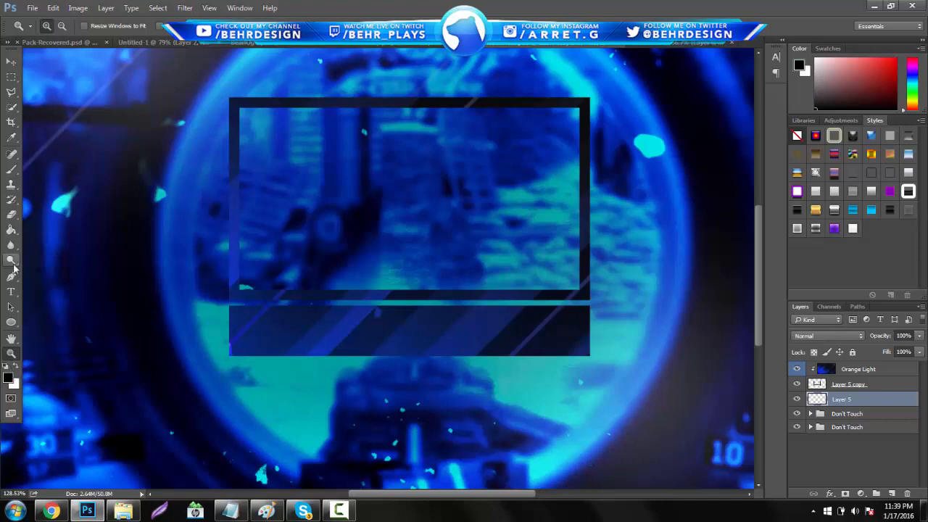
pyautogui.rightClick(11, 321)
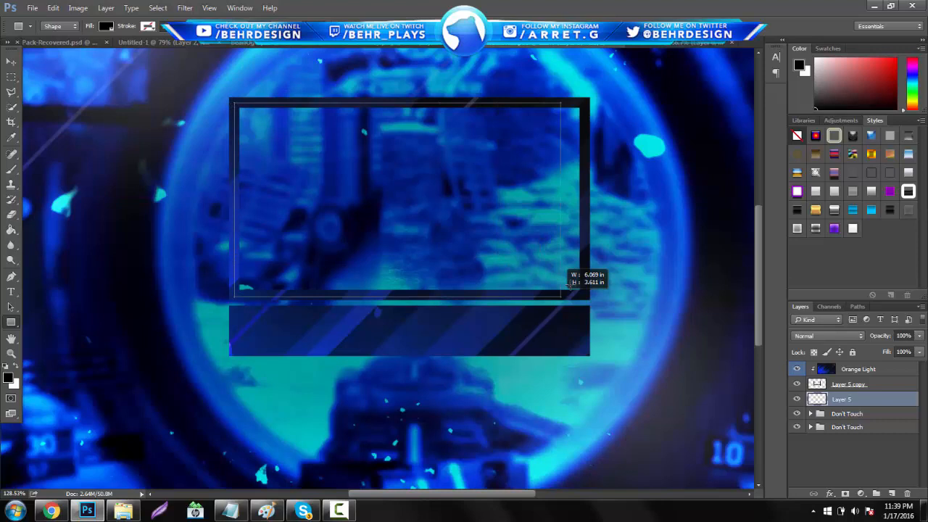
pyautogui.moveTo(234, 100); pyautogui.dragTo(587, 293)
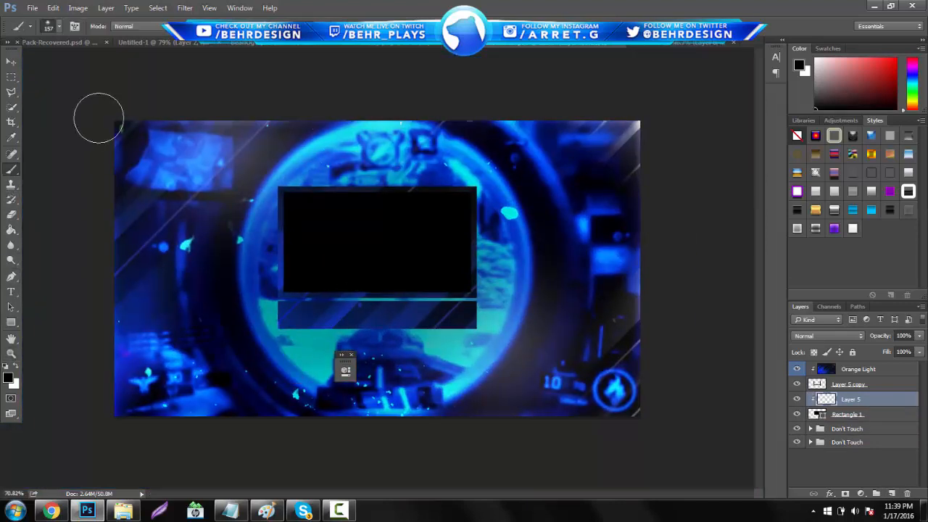
pyautogui.click(40, 26)
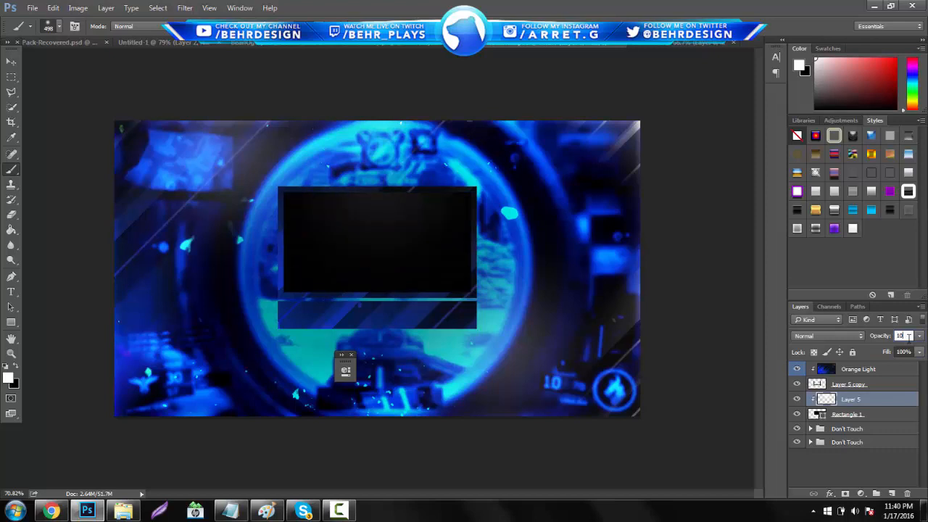
pyautogui.click(11, 352)
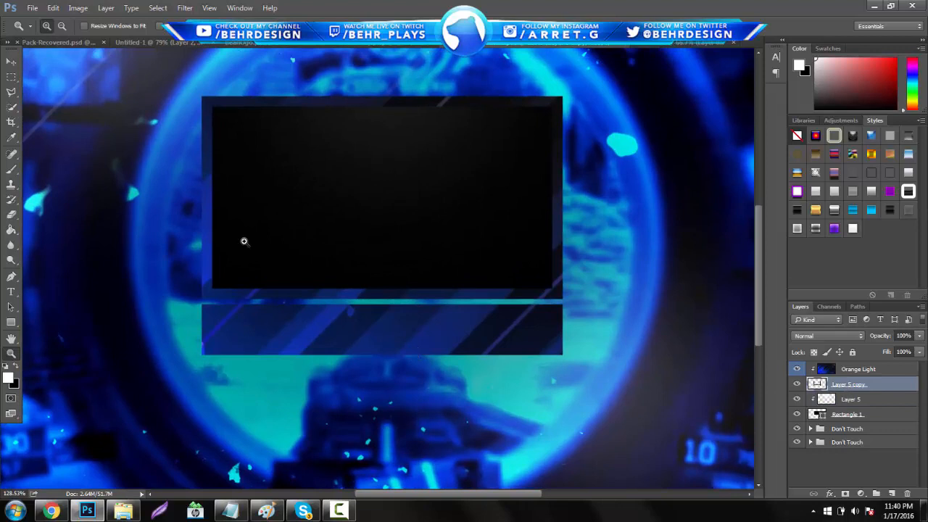
# Step: Add a near-black rectangle layer and place a duplicate as the bar beneath the camera box
pyautogui.moveTo(172, 340); pyautogui.dragTo(660, 377)
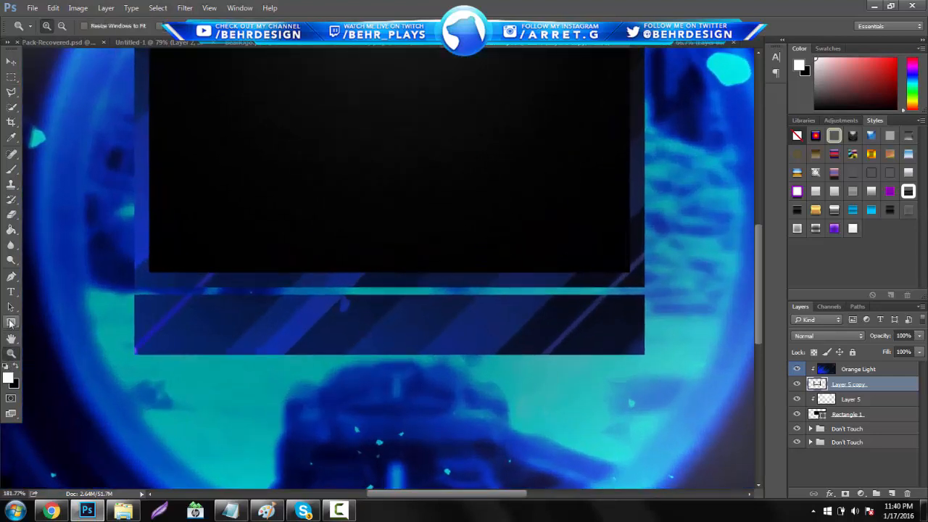
pyautogui.click(859, 369)
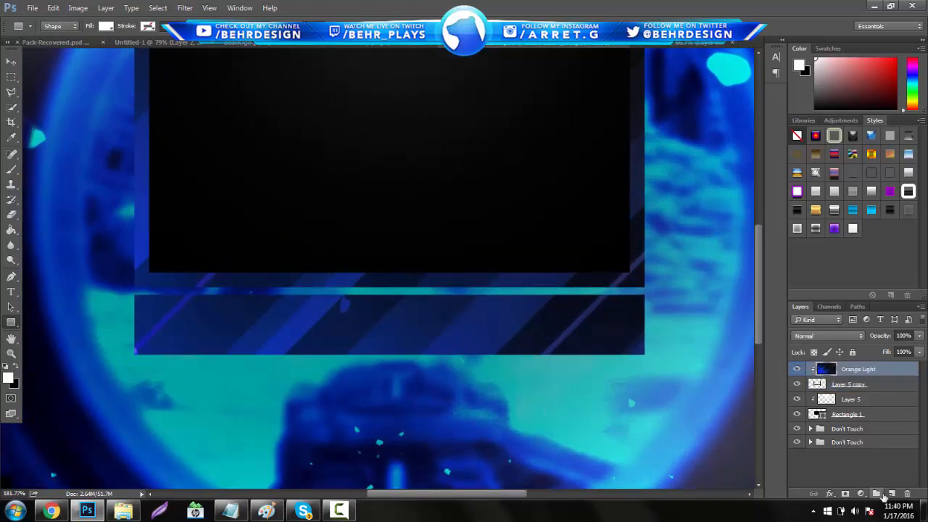
pyautogui.click(877, 493)
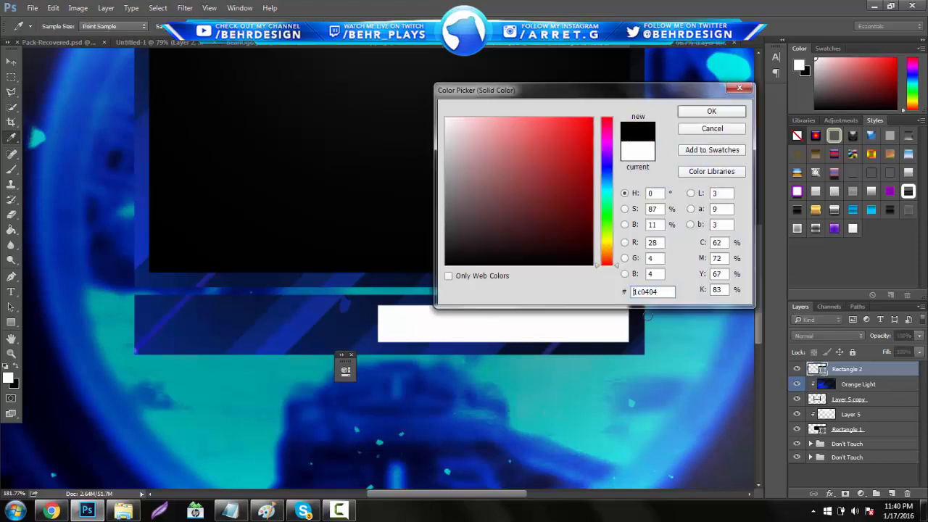
pyautogui.click(711, 111)
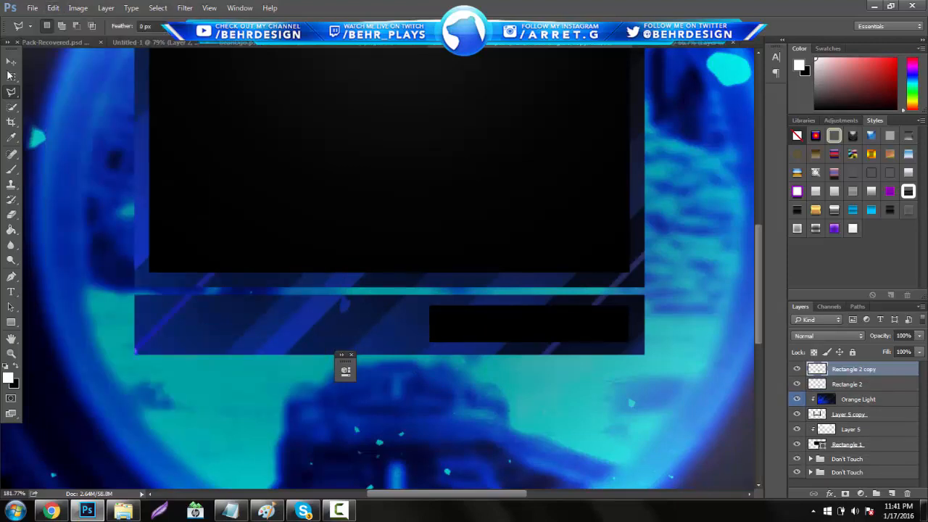
pyautogui.moveTo(530, 323); pyautogui.dragTo(356, 322)
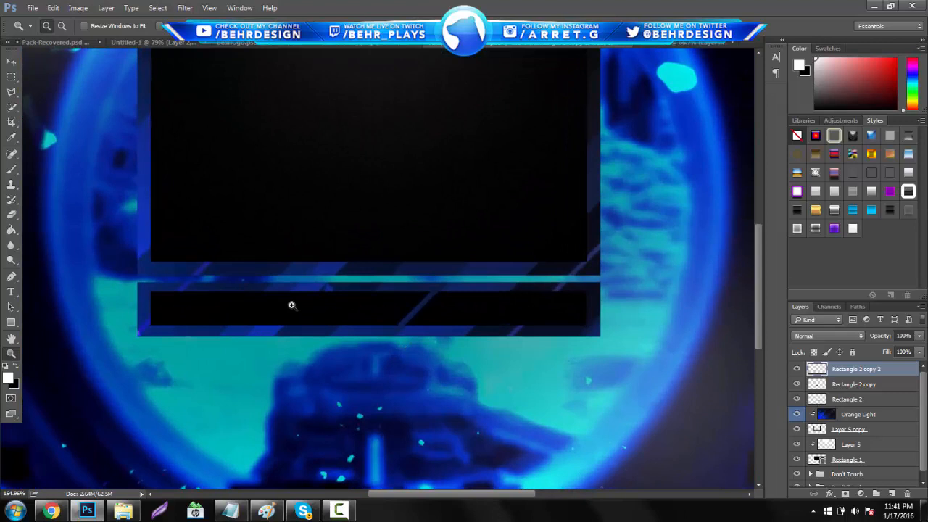
pyautogui.moveTo(345, 298)
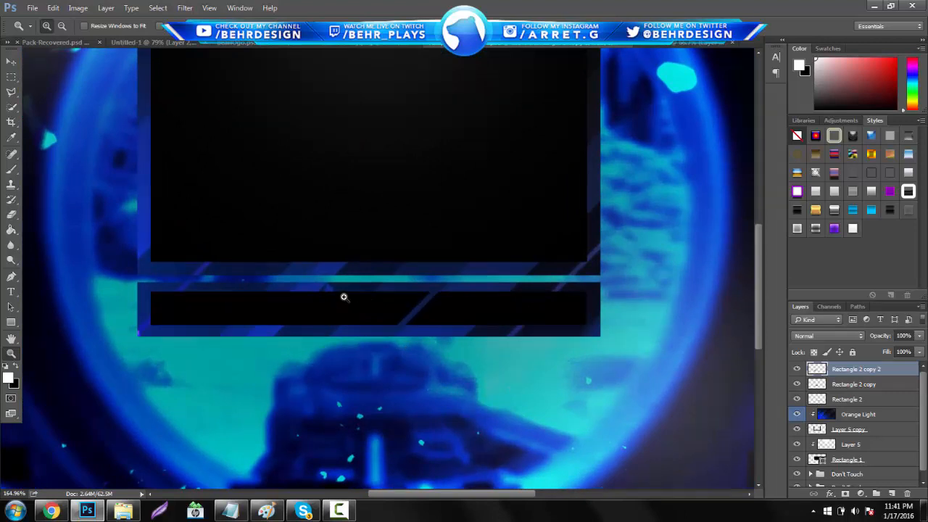
pyautogui.moveTo(467, 314)
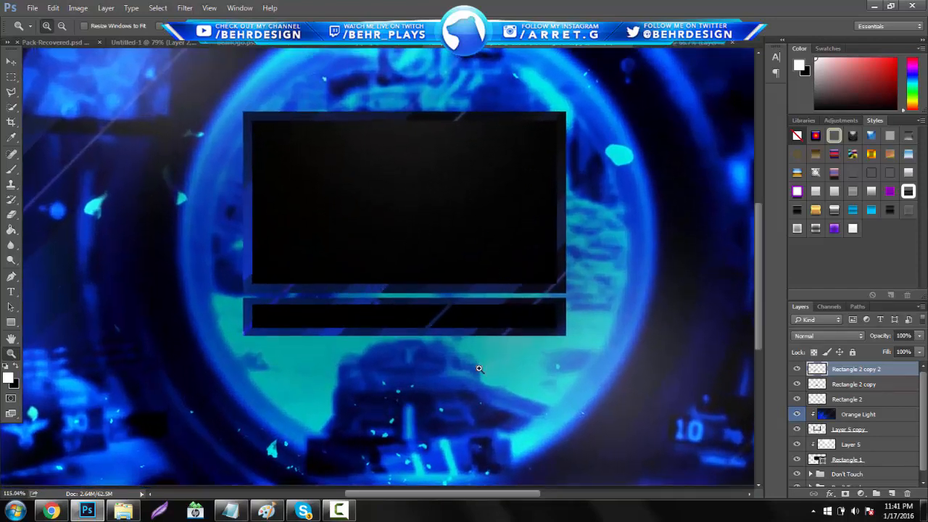
# Step: Draw a white wedge on a new layer with the Polygonal Lasso, aligned to the frame's top corner
pyautogui.scroll(-3)
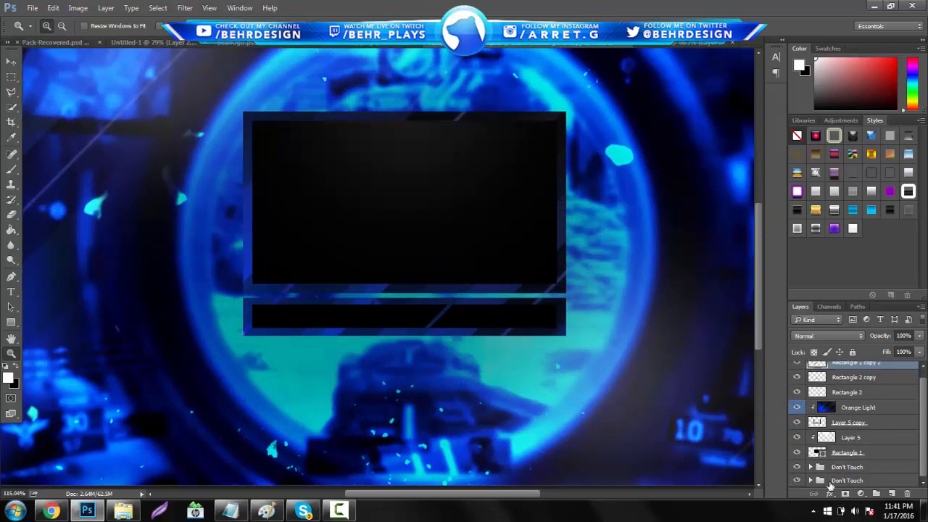
pyautogui.click(847, 466)
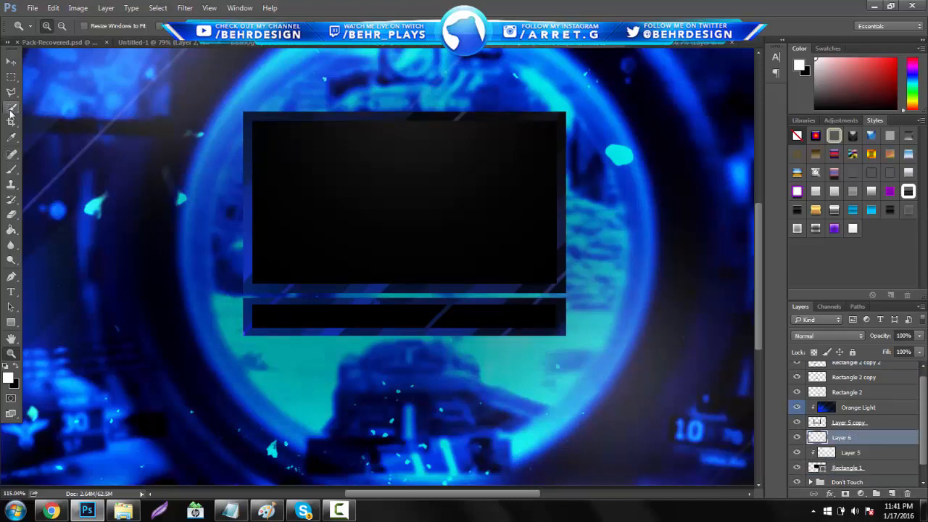
pyautogui.click(11, 92)
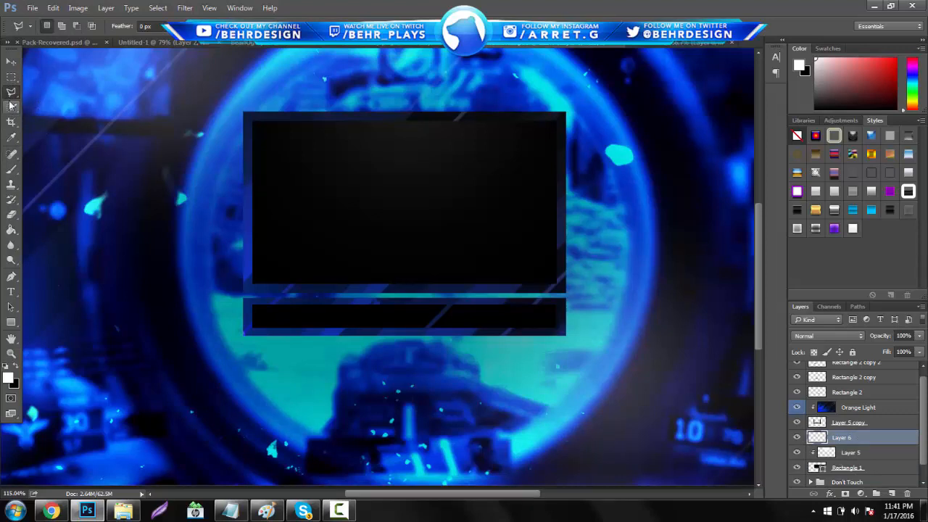
pyautogui.click(11, 93)
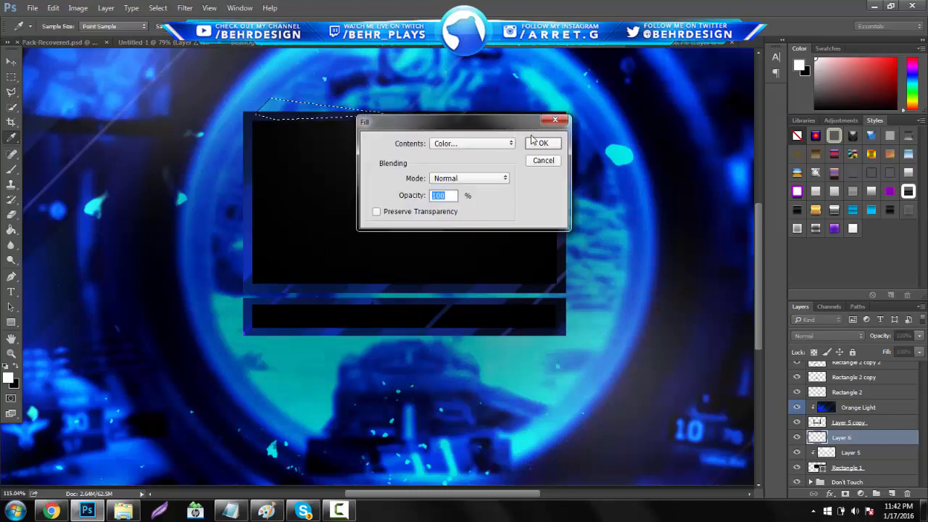
pyautogui.click(543, 142)
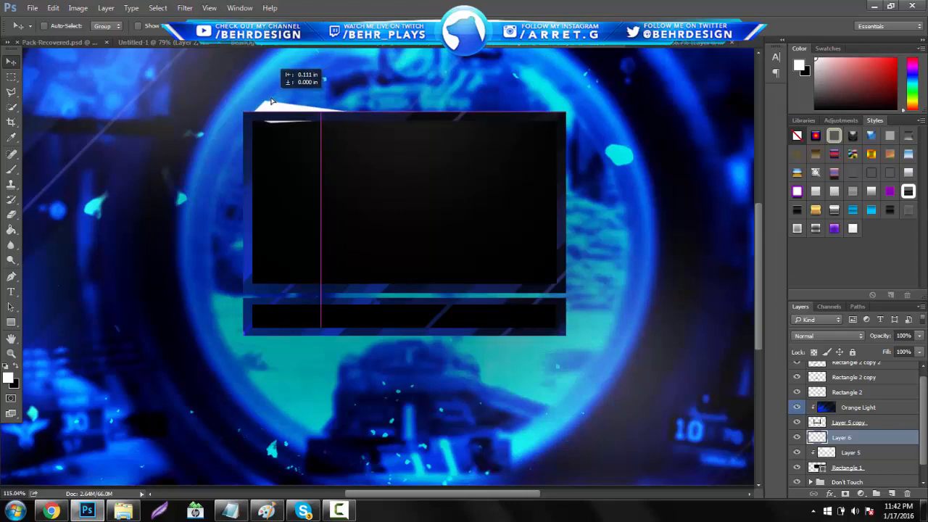
pyautogui.moveTo(185, 116); pyautogui.dragTo(466, 182)
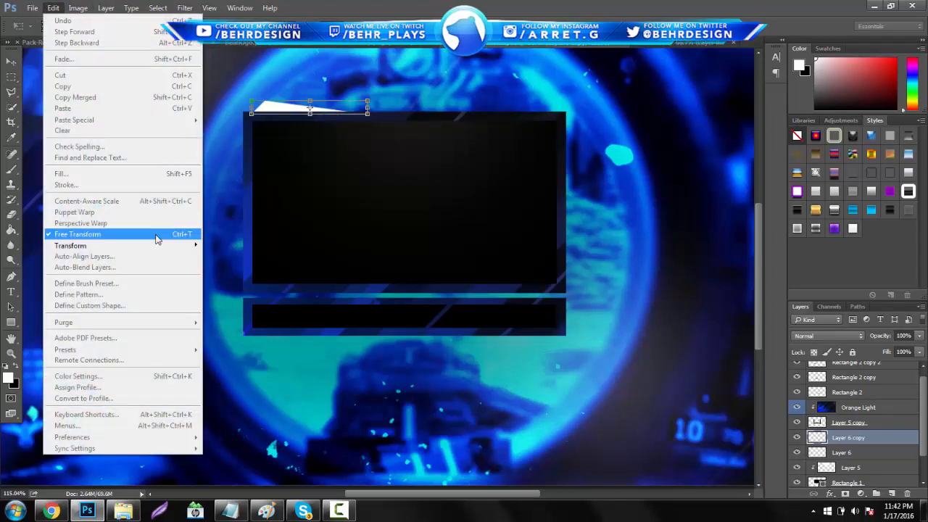
# Step: Duplicate and transform the white wedge onto the frame's remaining corners
pyautogui.click(78, 234)
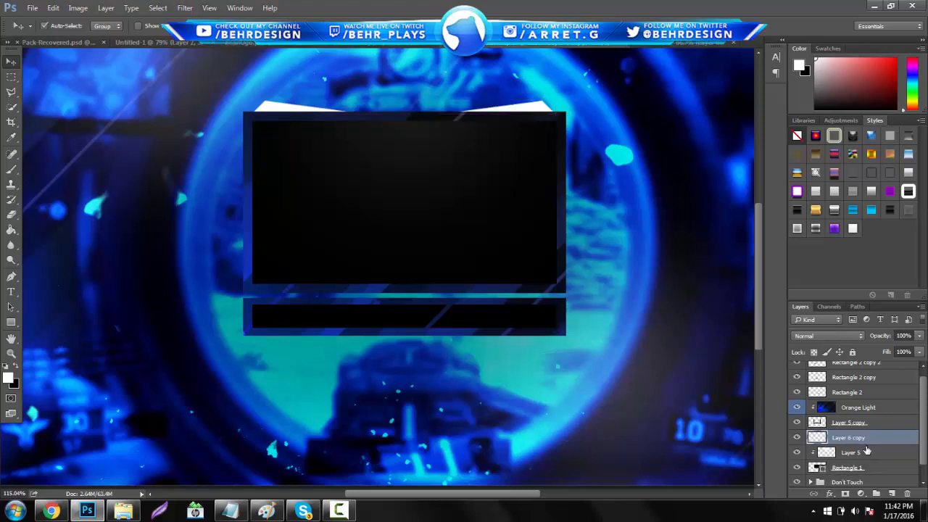
pyautogui.click(53, 8)
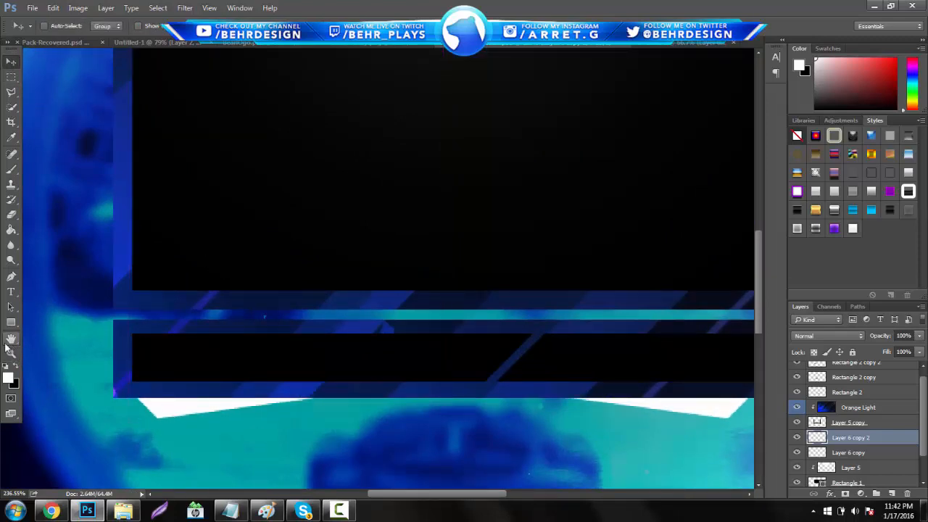
pyautogui.click(11, 353)
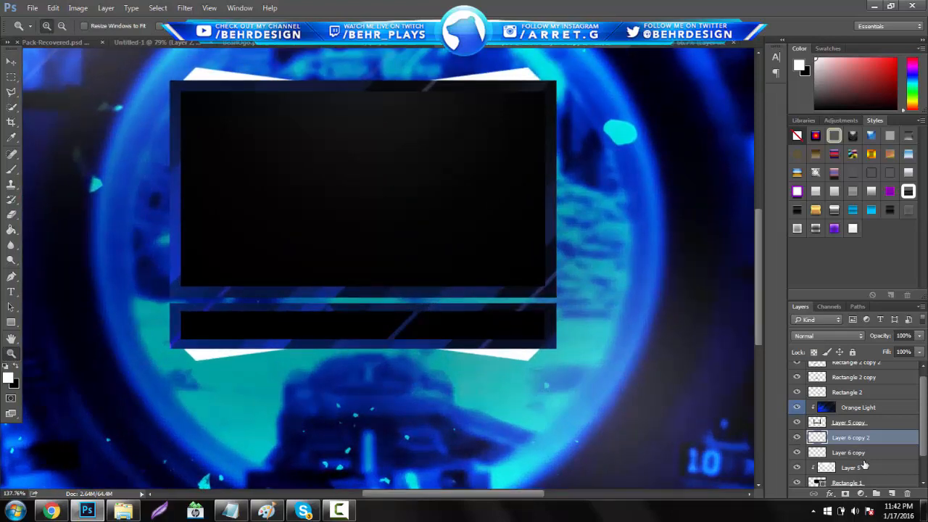
pyautogui.click(849, 467)
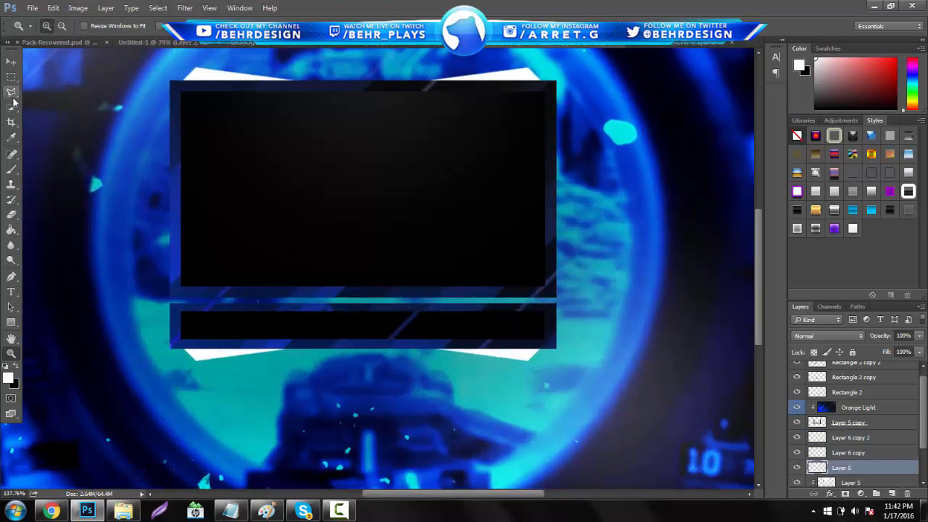
# Step: Duplicate the wedge, fill it black, and flip a copy horizontally behind the white accents
pyautogui.click(12, 93)
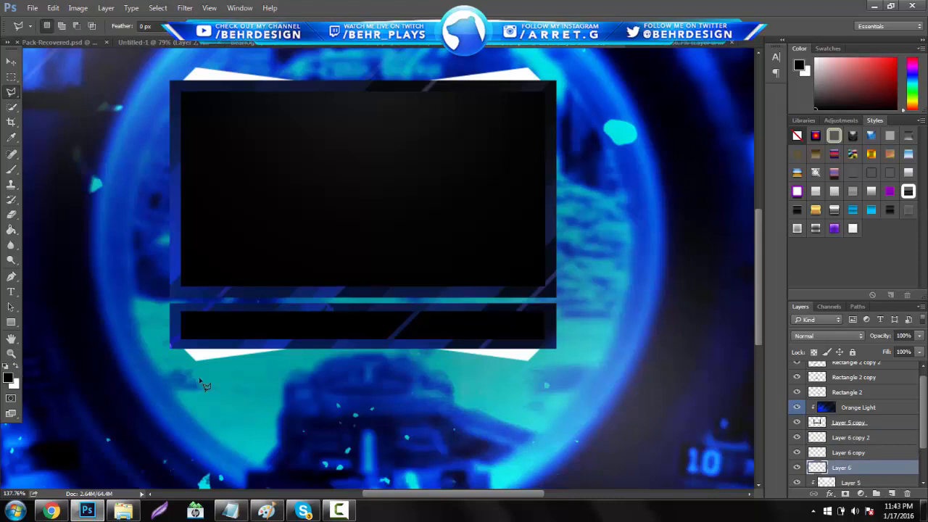
pyautogui.moveTo(218, 375)
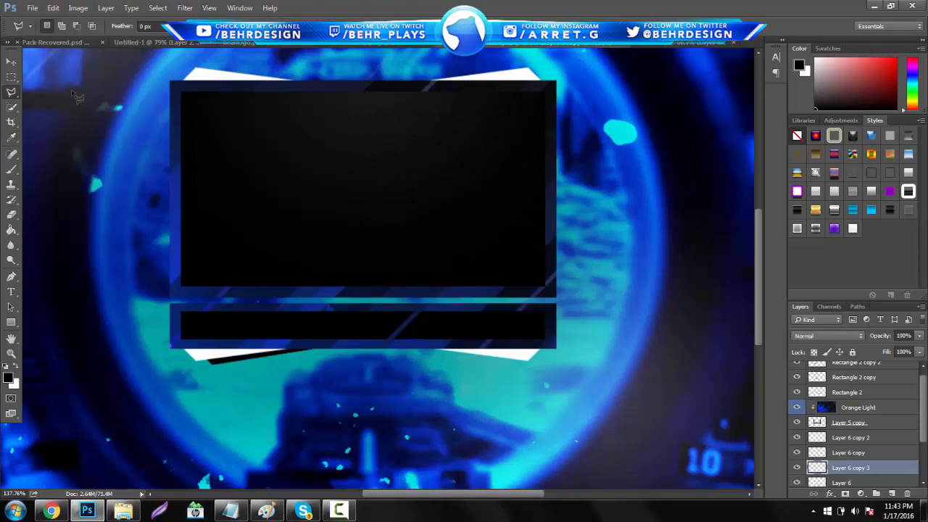
pyautogui.click(12, 62)
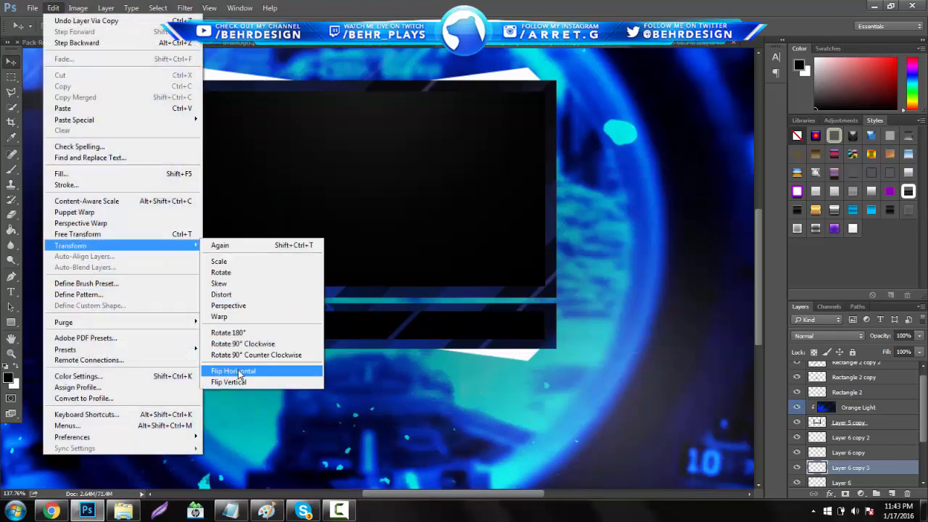
pyautogui.click(232, 370)
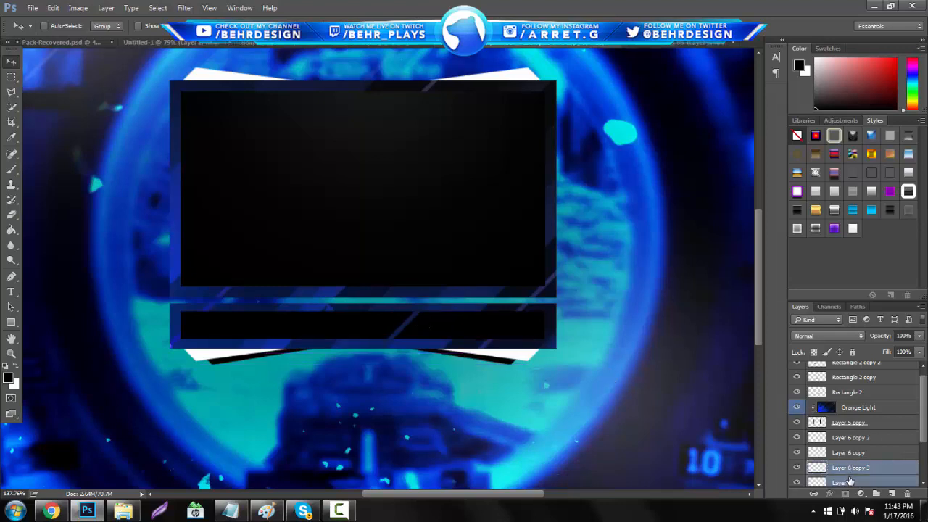
pyautogui.click(53, 8)
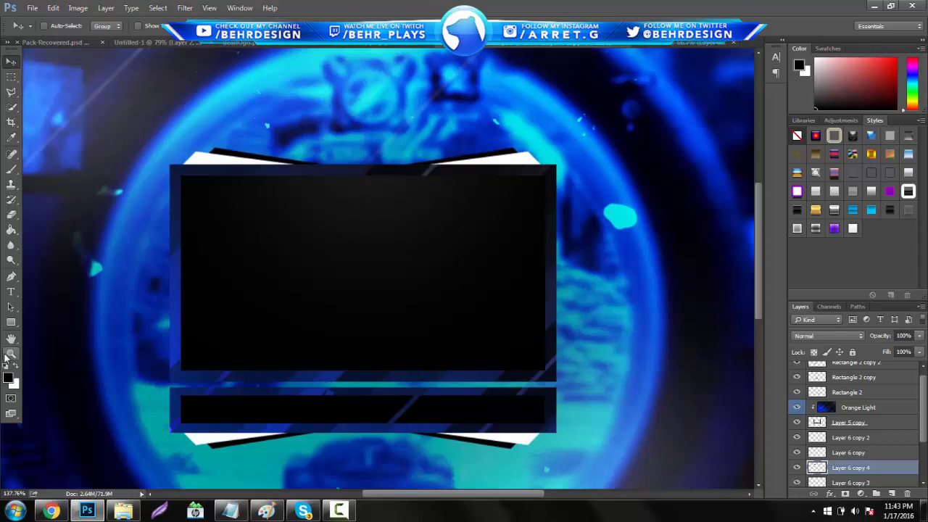
pyautogui.click(11, 354)
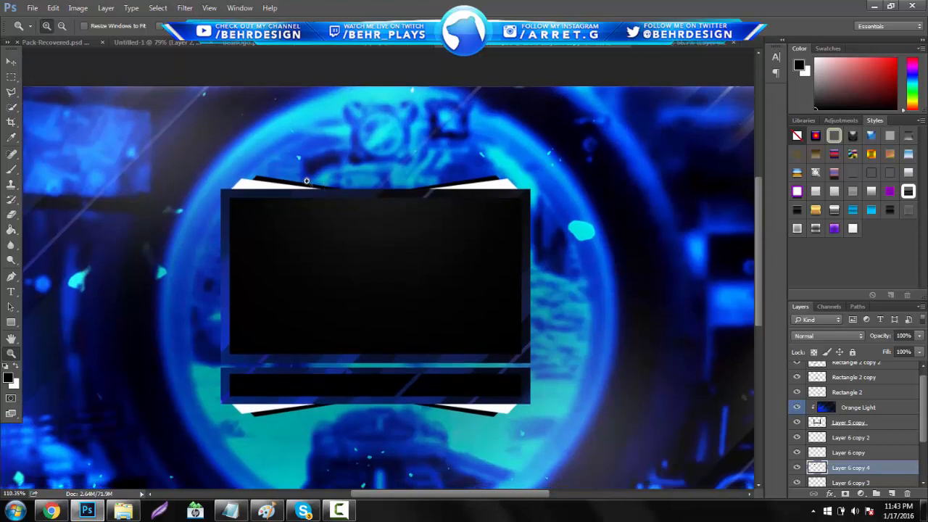
# Step: Move and Free Transform the Bear copy 2 logo to centre on the frame's top edge
pyautogui.click(174, 42)
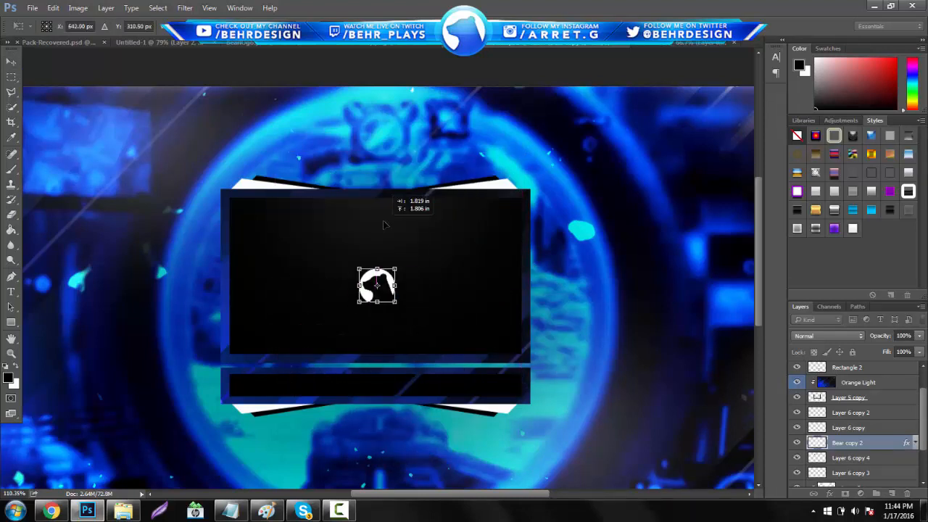
pyautogui.moveTo(377, 285); pyautogui.dragTo(377, 224)
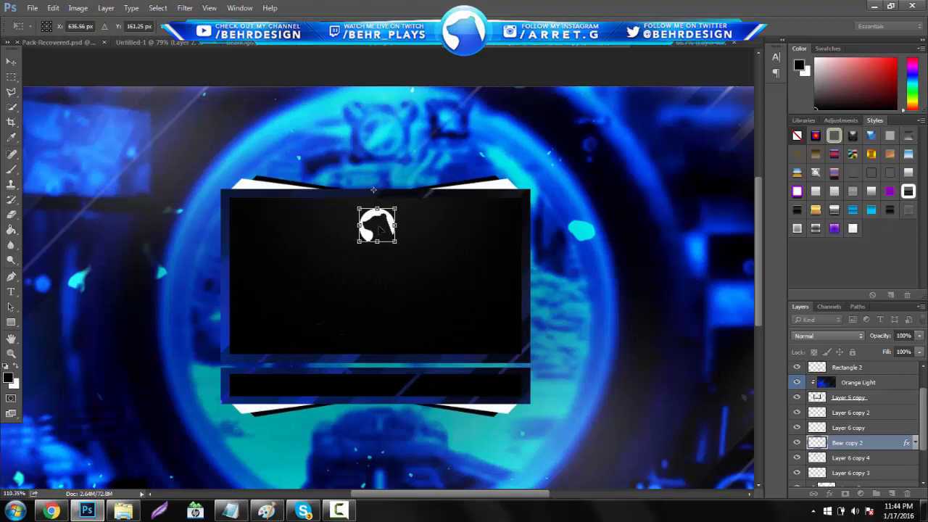
pyautogui.moveTo(377, 224); pyautogui.dragTo(370, 201)
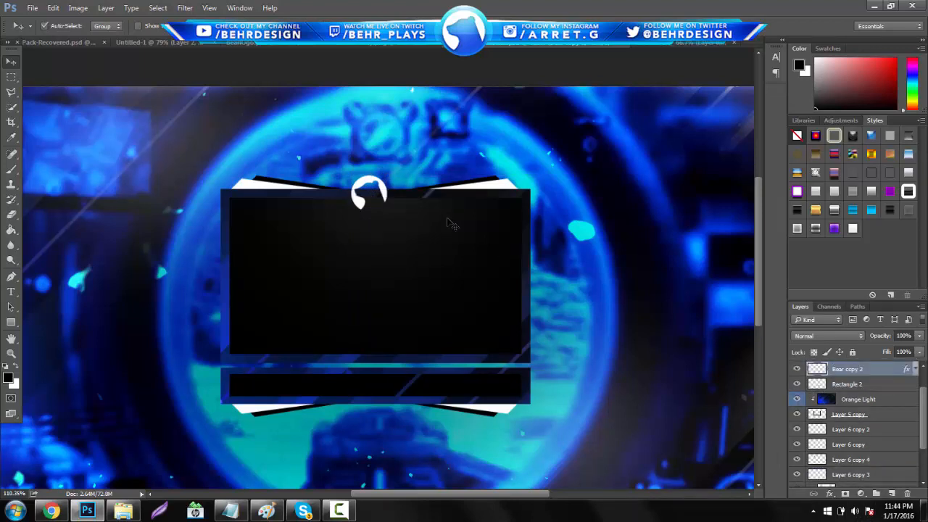
pyautogui.click(369, 195)
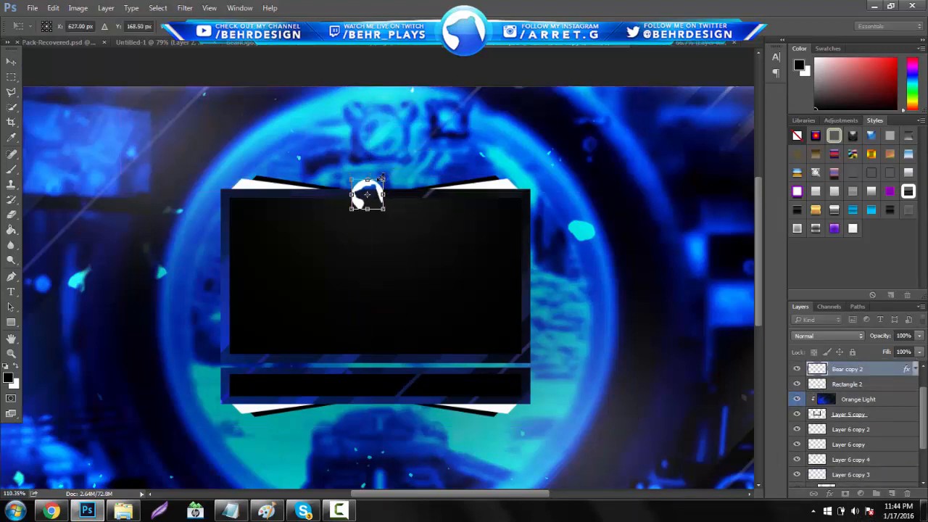
pyautogui.moveTo(368, 193); pyautogui.dragTo(372, 196)
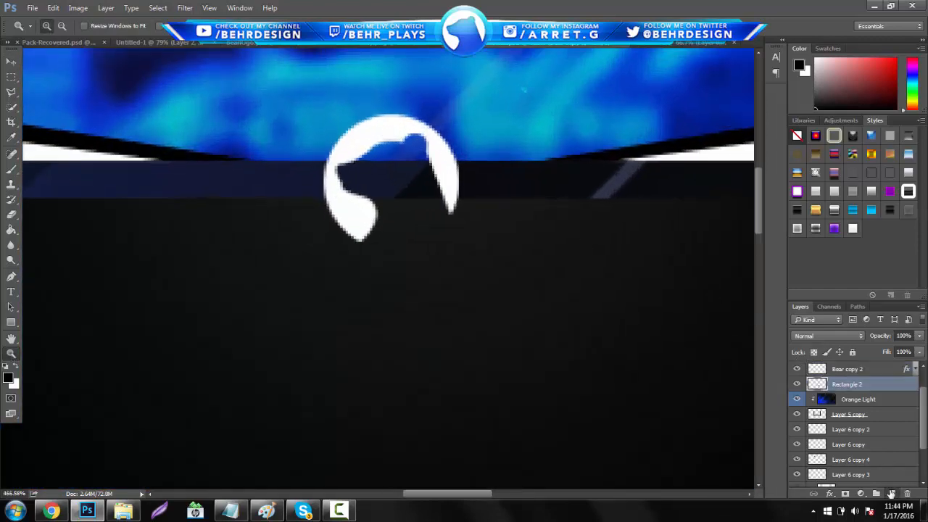
# Step: Add a dark blue circle with clipped blue texture centred behind the bear logo
pyautogui.click(11, 322)
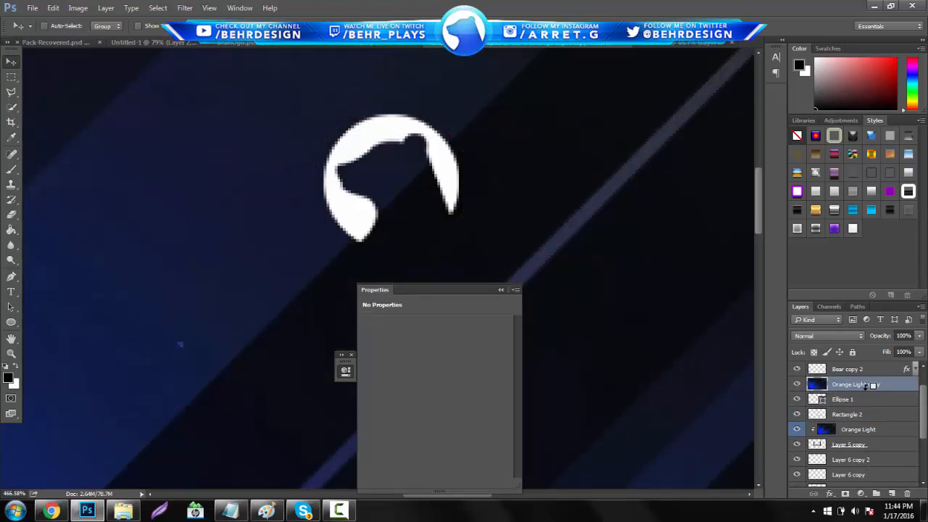
pyautogui.click(856, 384)
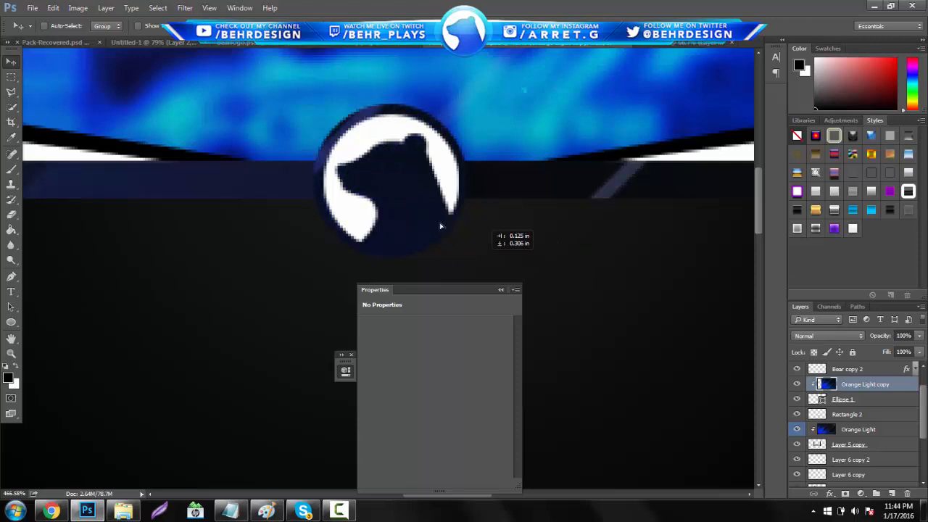
pyautogui.moveTo(440, 225); pyautogui.dragTo(218, 145)
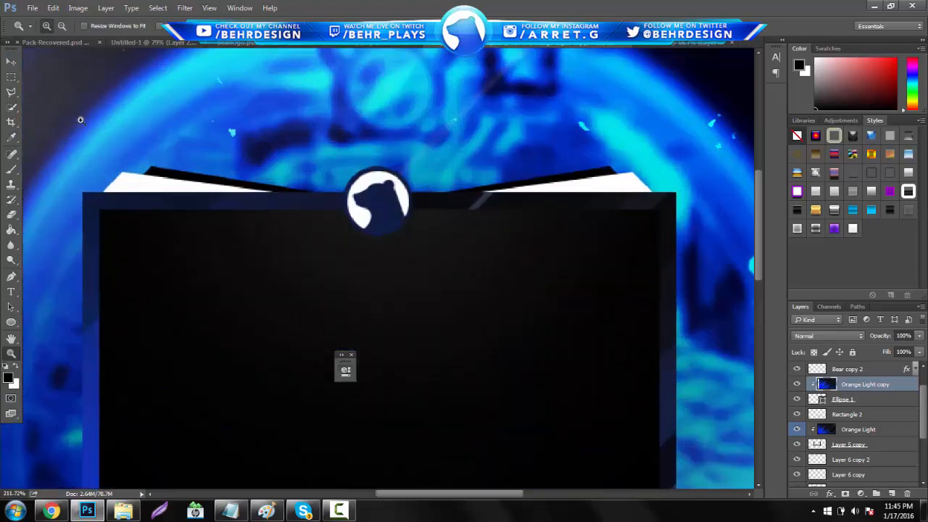
pyautogui.click(11, 60)
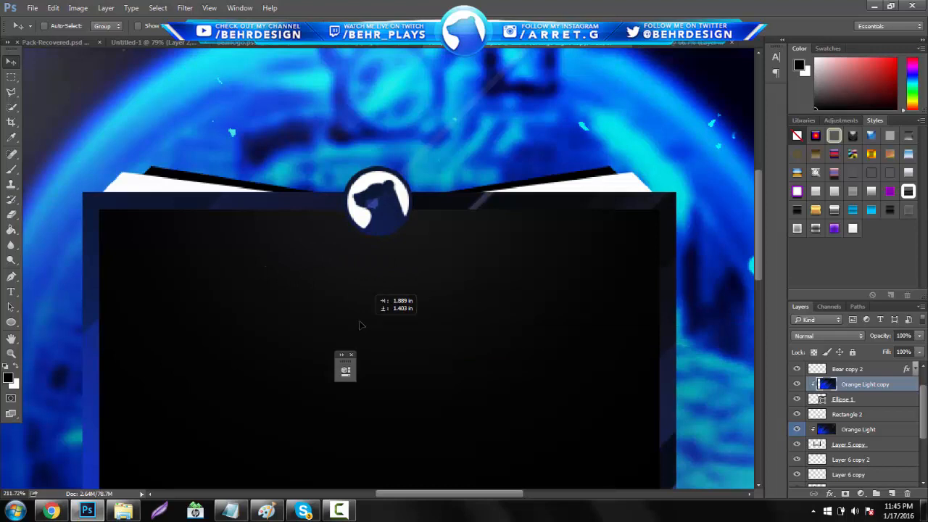
# Step: Duplicate the circle, enlarge the lower copy, and set its Fill to 16%
pyautogui.click(850, 398)
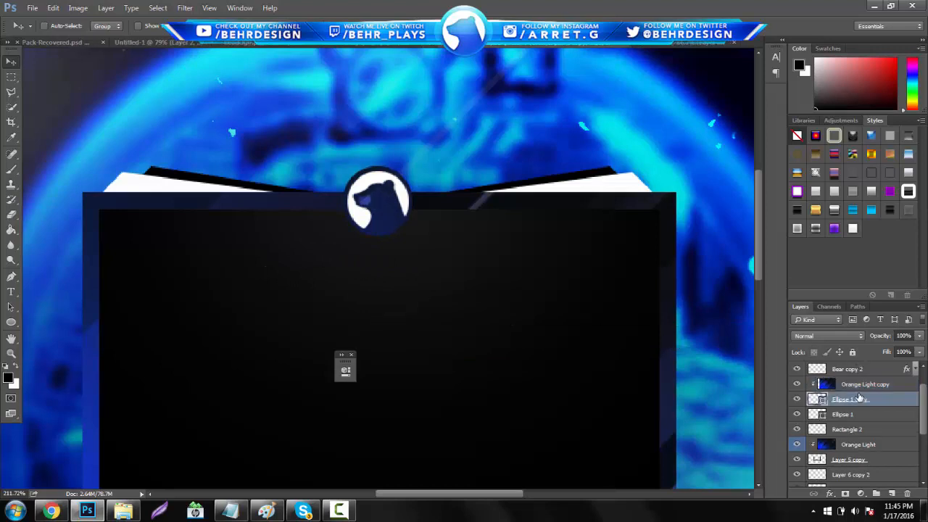
pyautogui.click(843, 414)
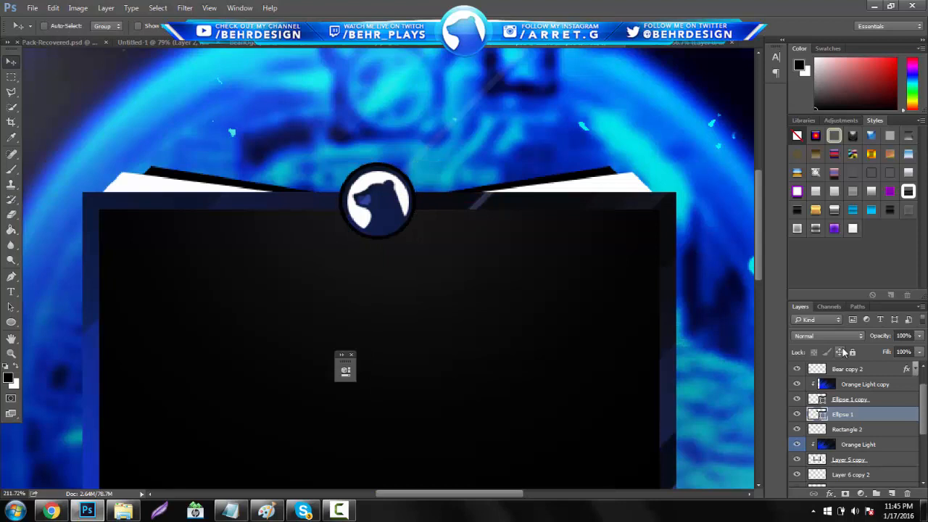
pyautogui.tripleClick(903, 351)
pyautogui.write('16')
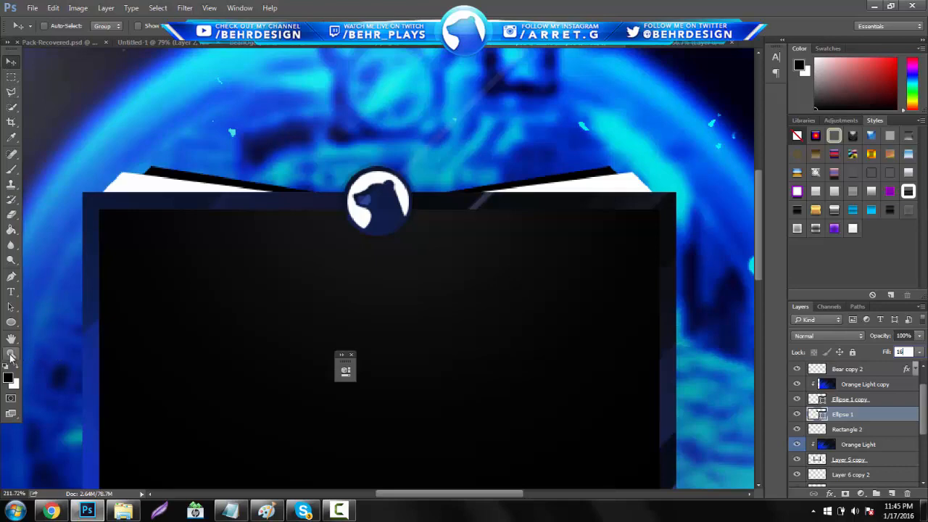
pyautogui.click(11, 356)
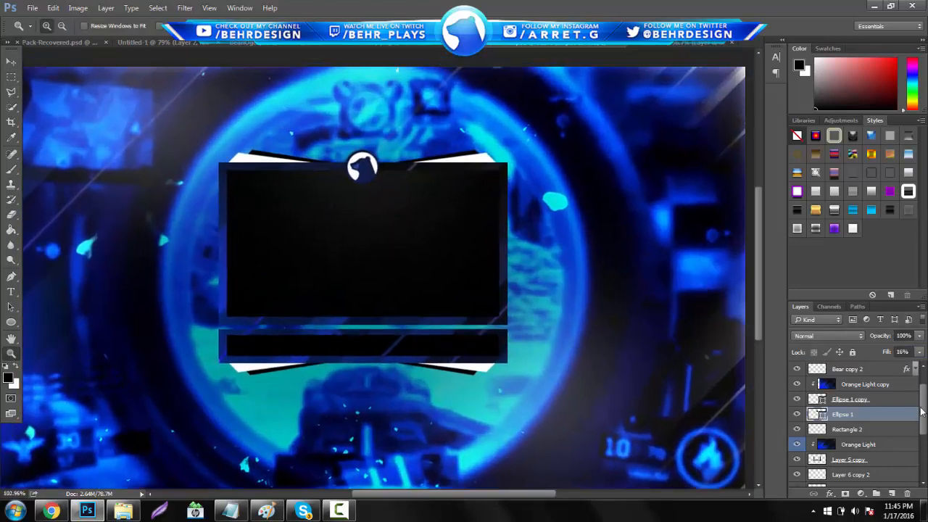
pyautogui.scroll(-3)
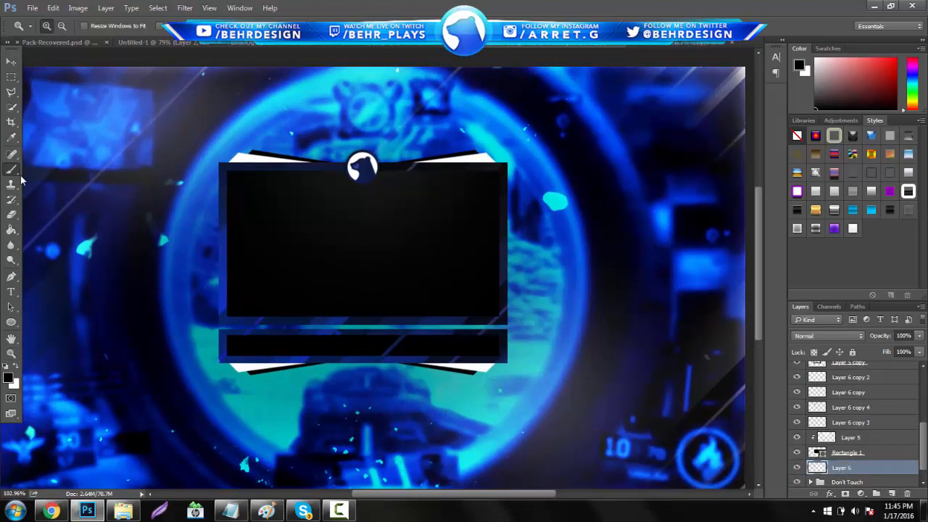
# Step: Resize the soft brush and paint a highlight inside the camera box at 56% fill
pyautogui.click(49, 26)
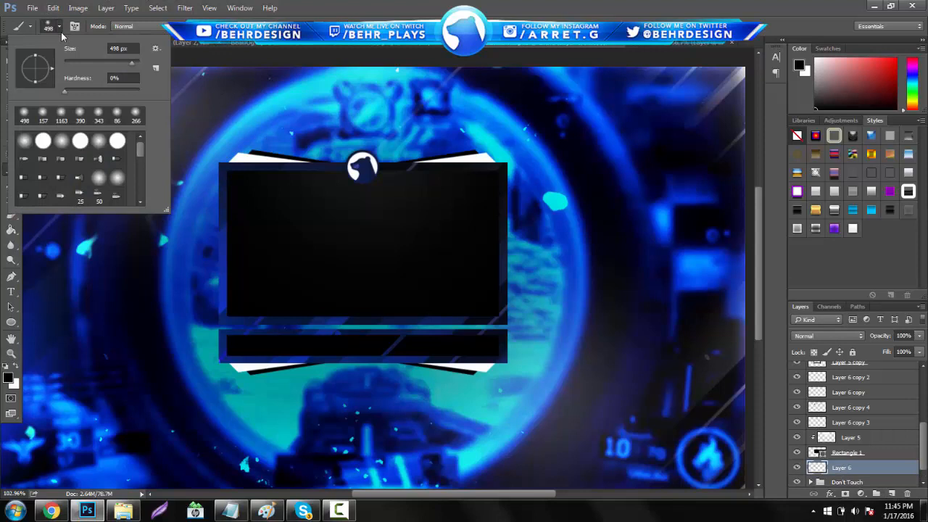
pyautogui.tripleClick(120, 47)
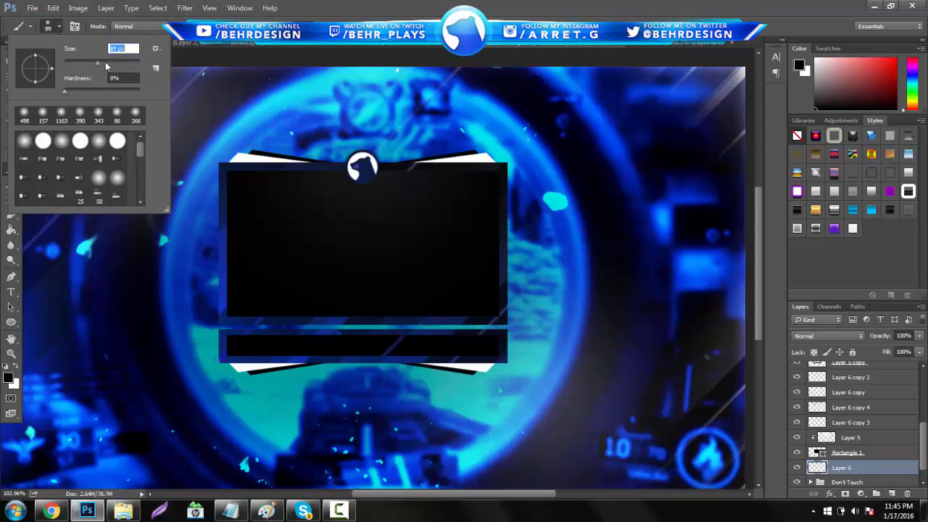
pyautogui.click(250, 192)
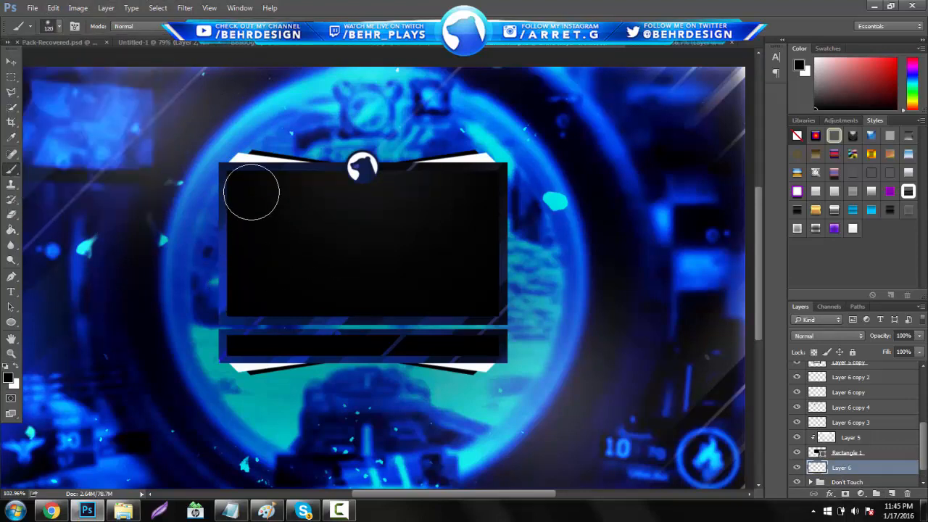
pyautogui.moveTo(482, 196)
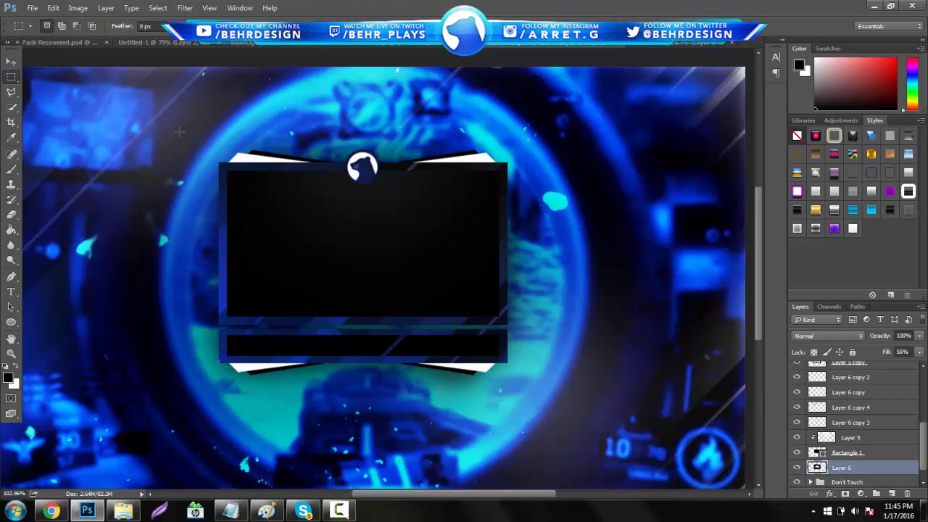
pyautogui.moveTo(224, 168); pyautogui.dragTo(501, 325)
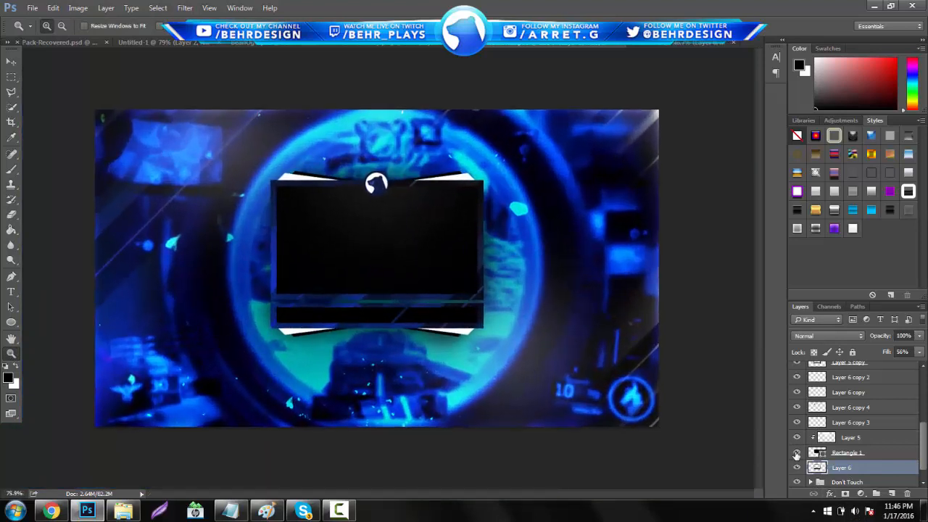
pyautogui.click(798, 452)
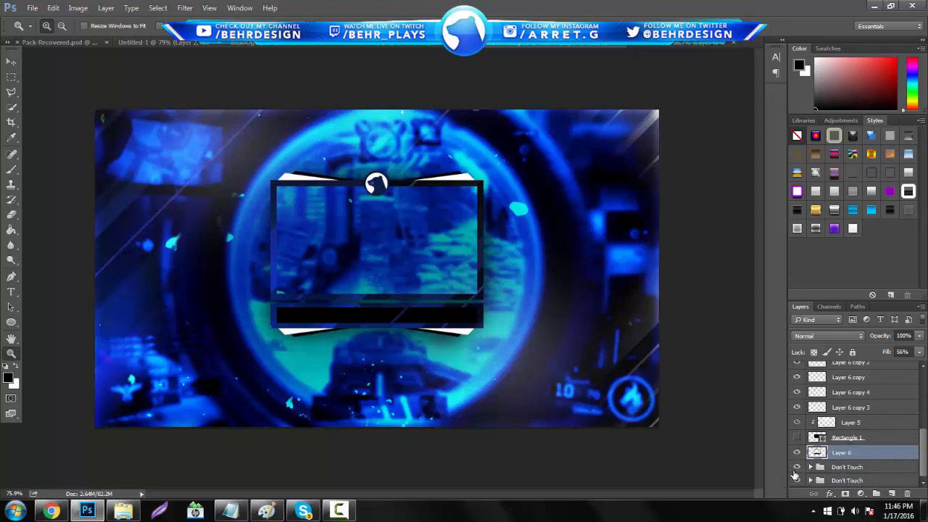
pyautogui.click(797, 474)
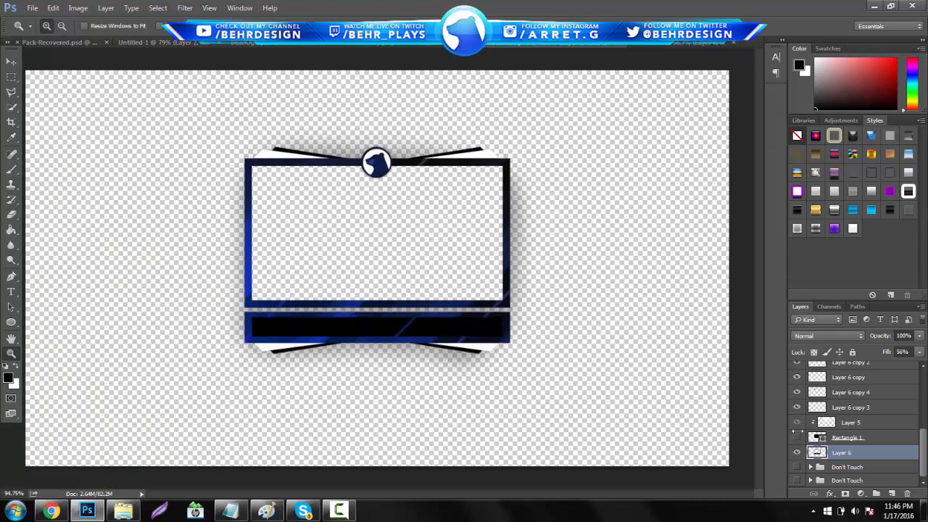
pyautogui.click(797, 438)
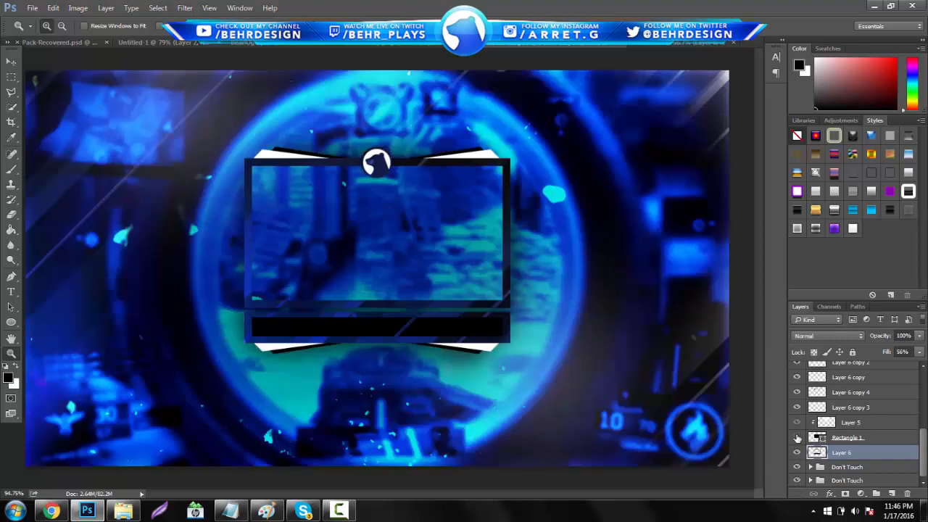
pyautogui.click(797, 438)
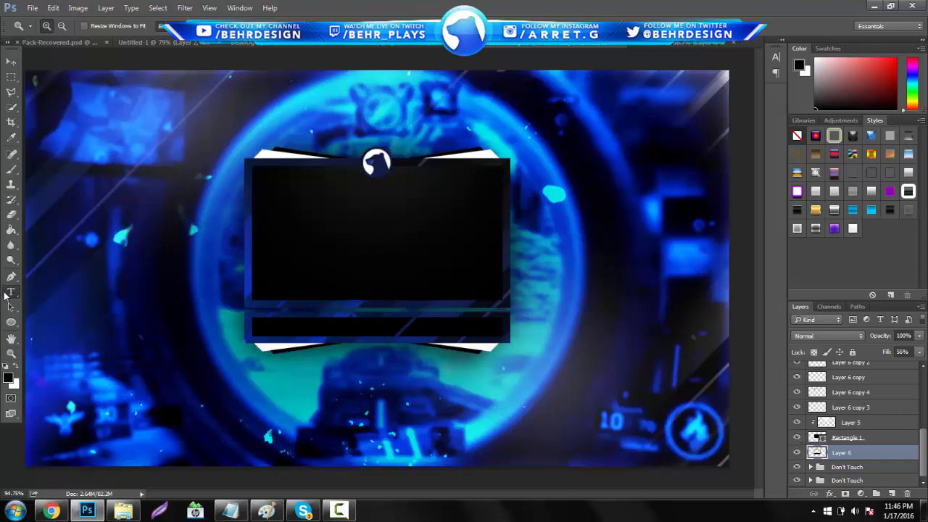
# Step: Type a white LIVE label in Arial Bold on the canvas
pyautogui.click(11, 292)
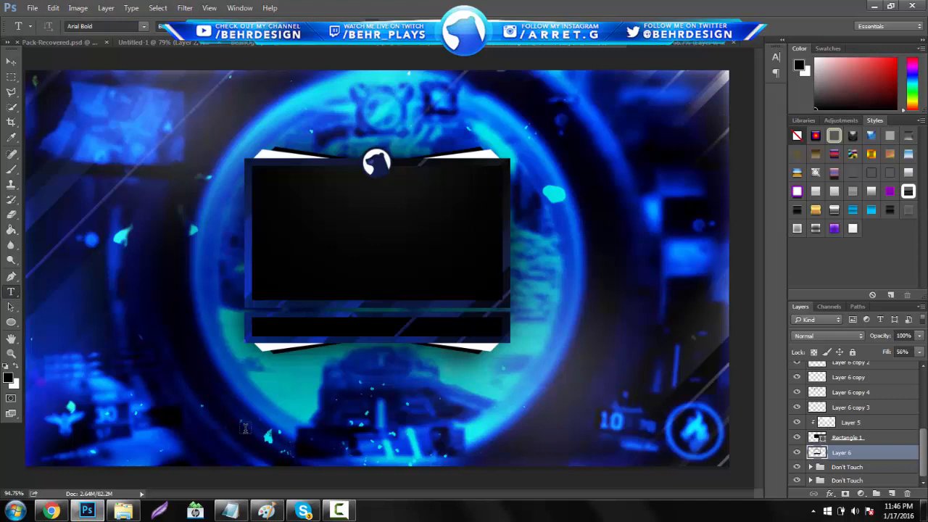
pyautogui.click(892, 294)
pyautogui.write('live')
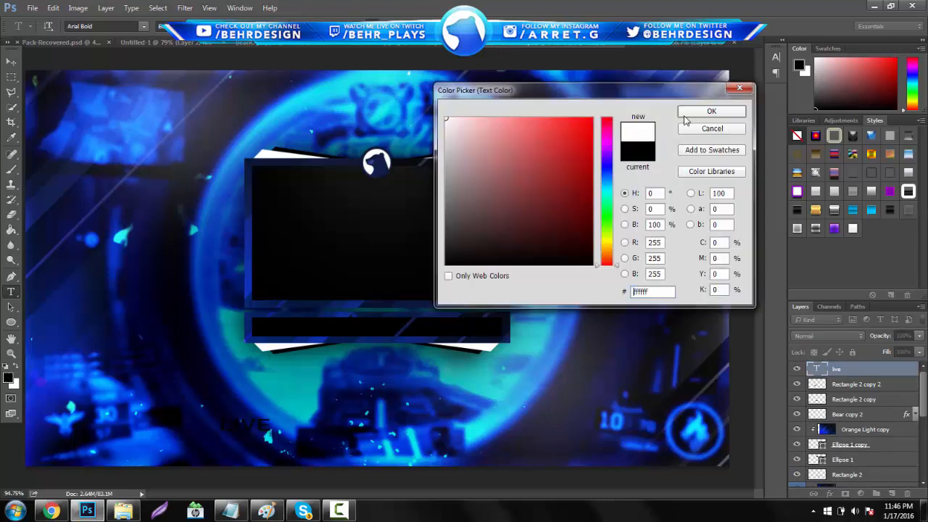
pyautogui.click(711, 111)
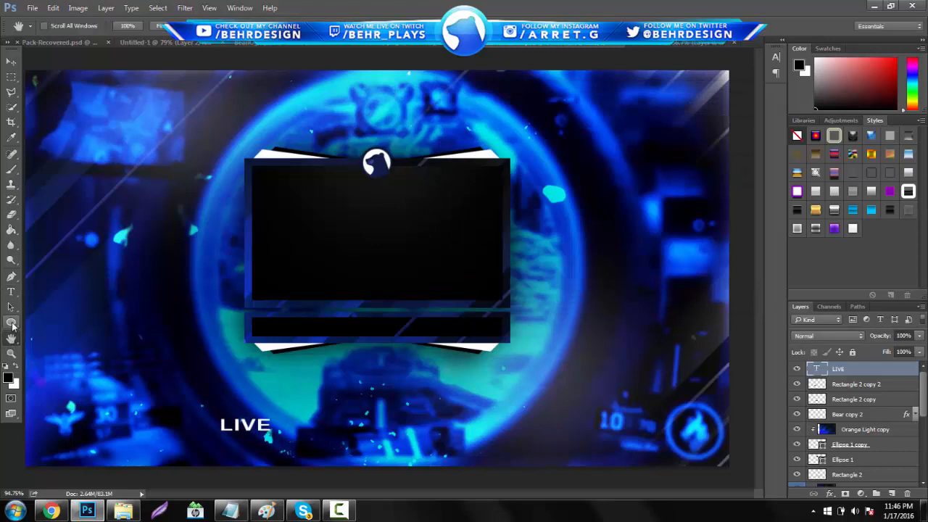
# Step: Draw a small red dot beside LIVE and move both into the camera box's top-right
pyautogui.click(11, 324)
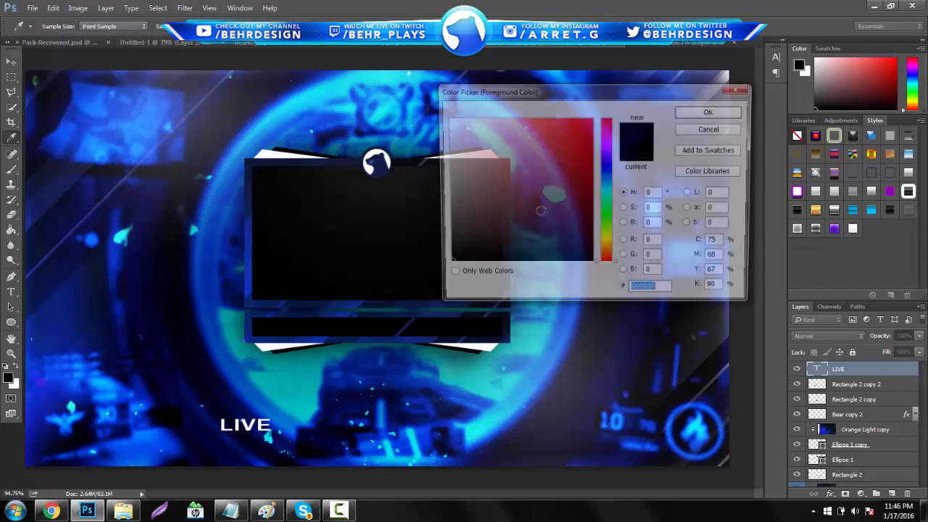
pyautogui.click(708, 112)
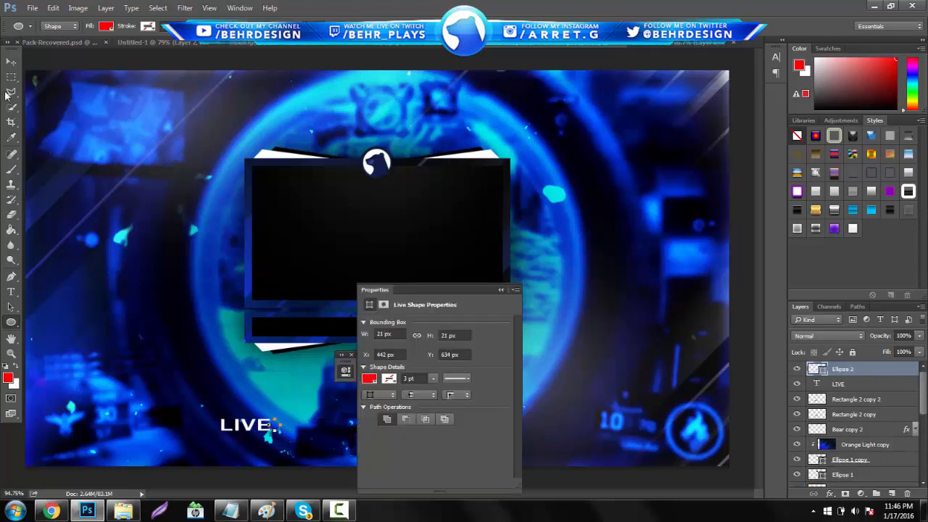
pyautogui.click(11, 62)
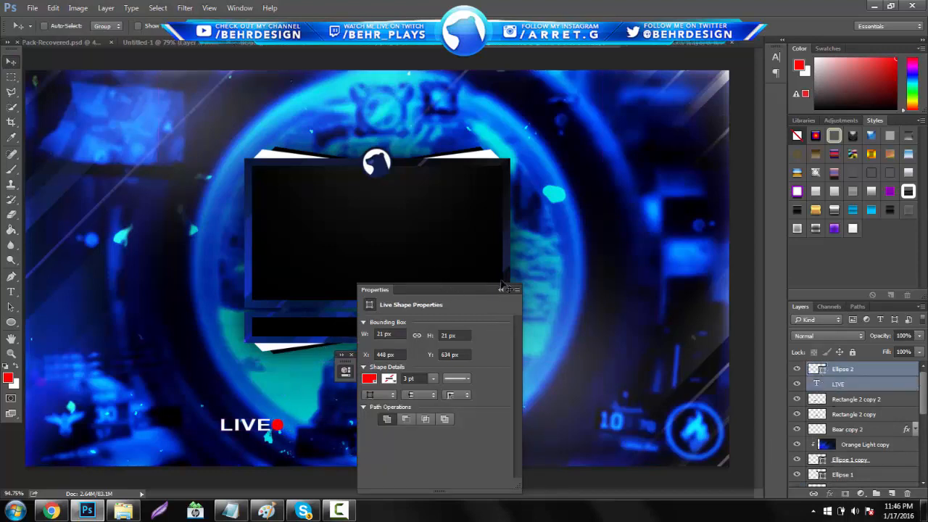
pyautogui.click(503, 288)
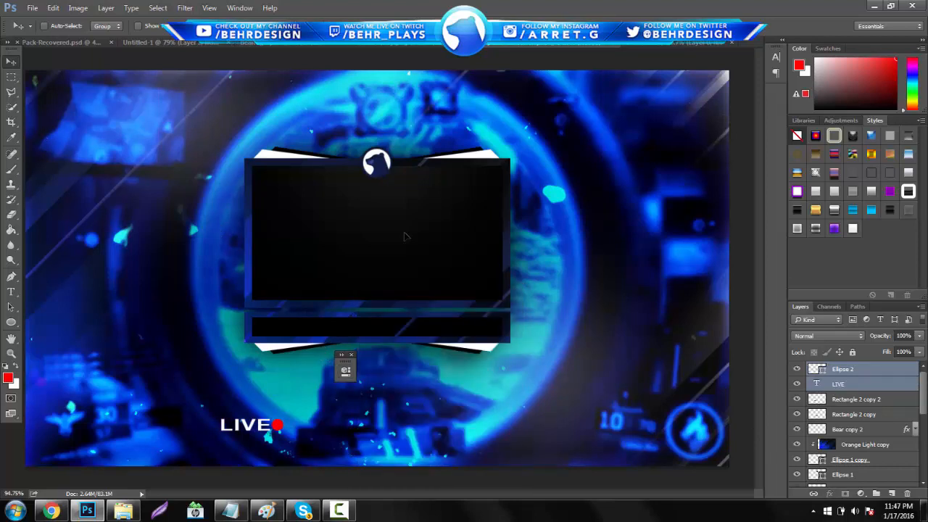
pyautogui.moveTo(250, 425); pyautogui.dragTo(461, 185)
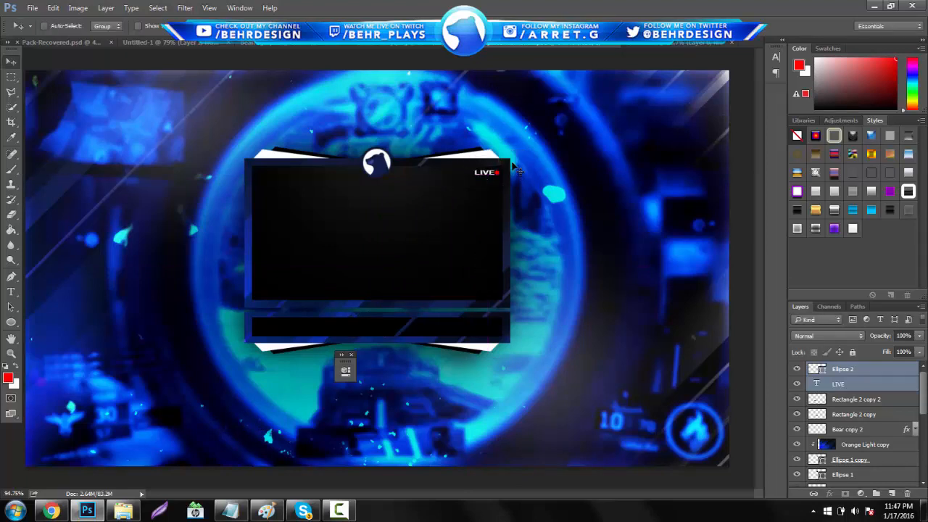
pyautogui.moveTo(32, 395)
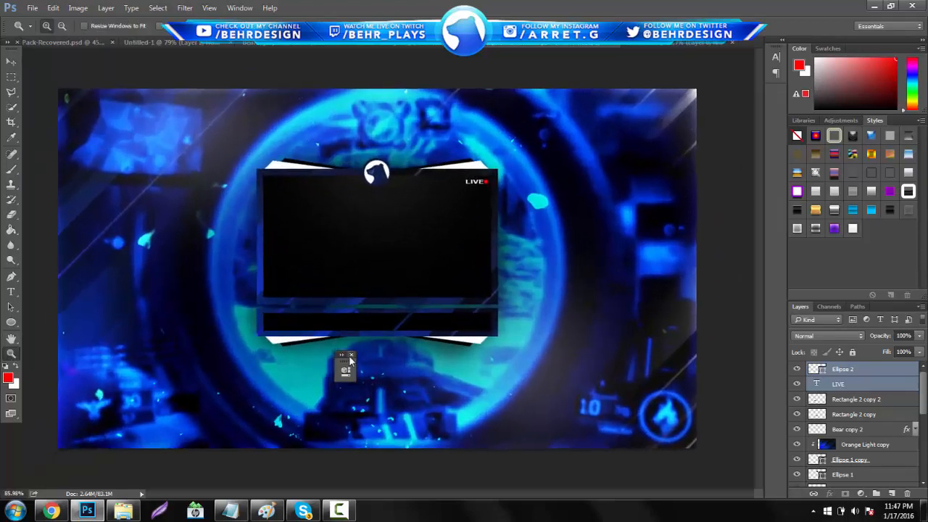
pyautogui.click(352, 356)
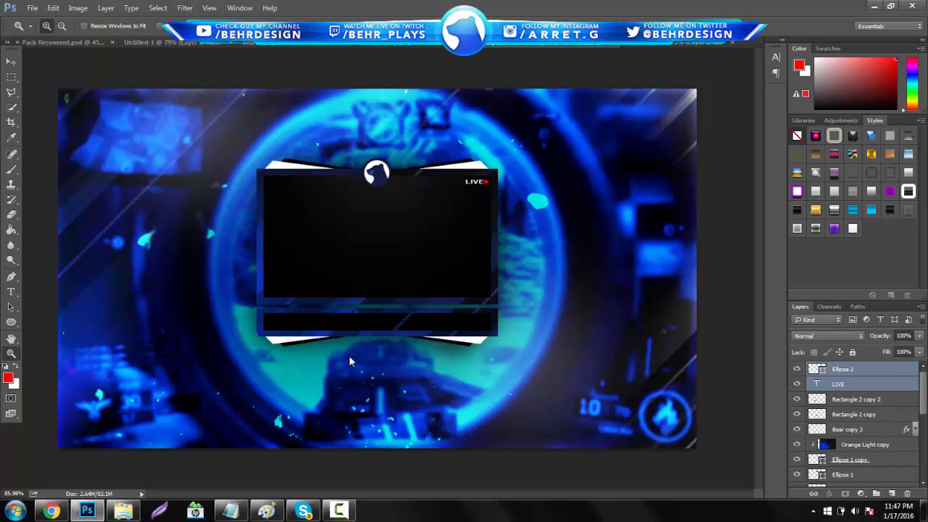
pyautogui.click(338, 509)
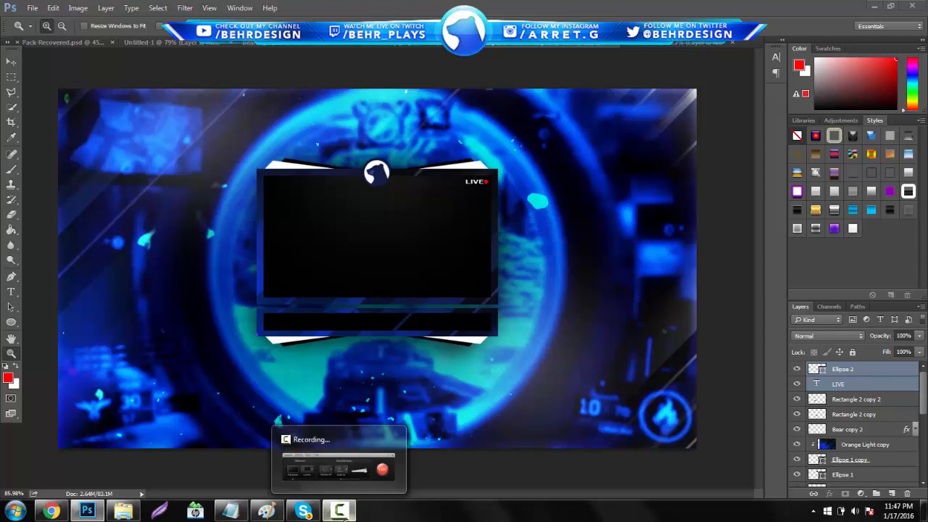